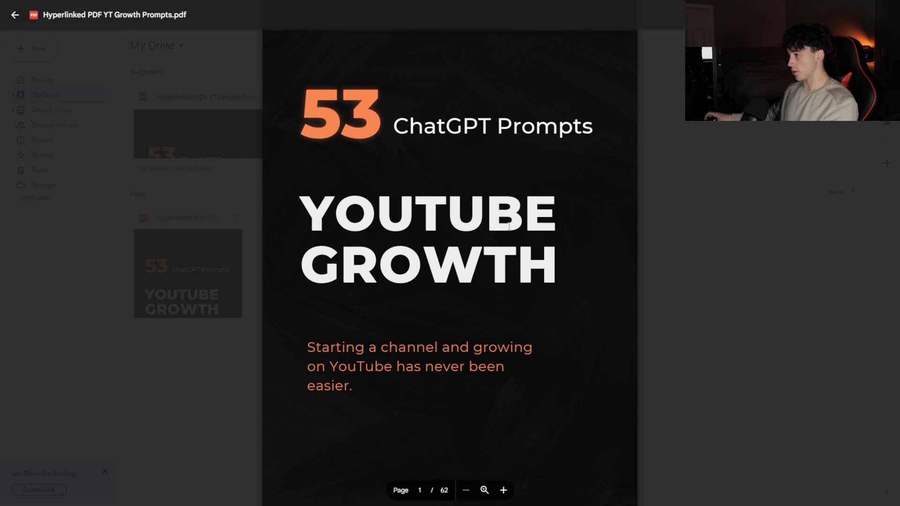
Scroll to the PDF's table of contents and jump to the Channel Creation section
{"action": "scroll", "scroll_direction": "down", "scroll_amount": 3}
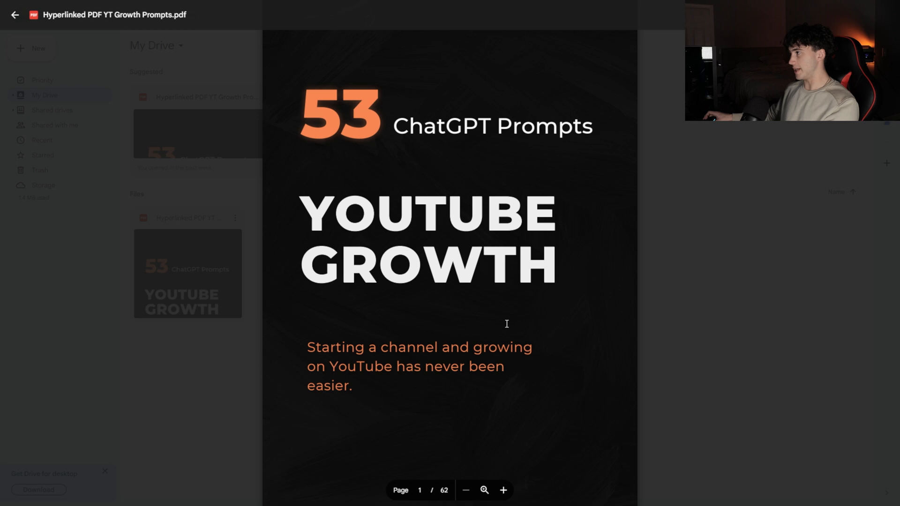
{"action": "scroll", "scroll_direction": "down", "scroll_amount": 3}
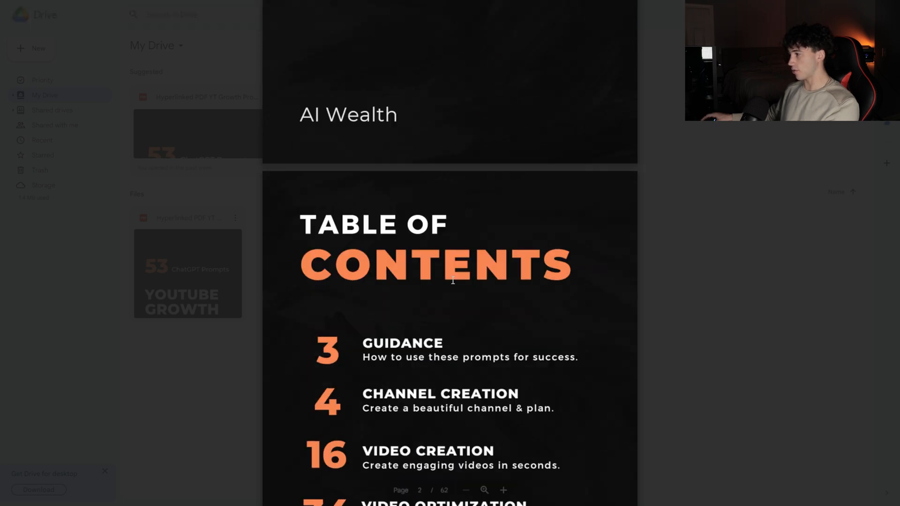
{"action": "scroll", "scroll_direction": "down", "scroll_amount": 3}
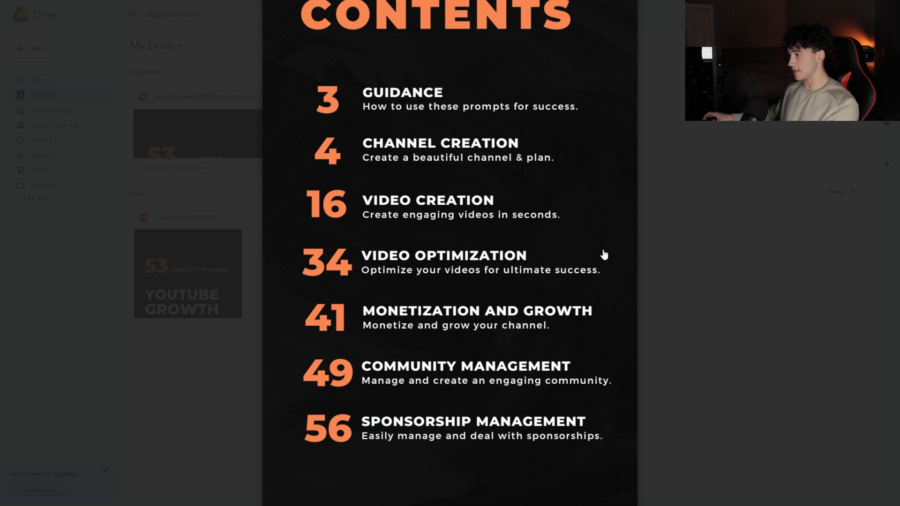
{"action": "left_click", "coordinate": [438, 150]}
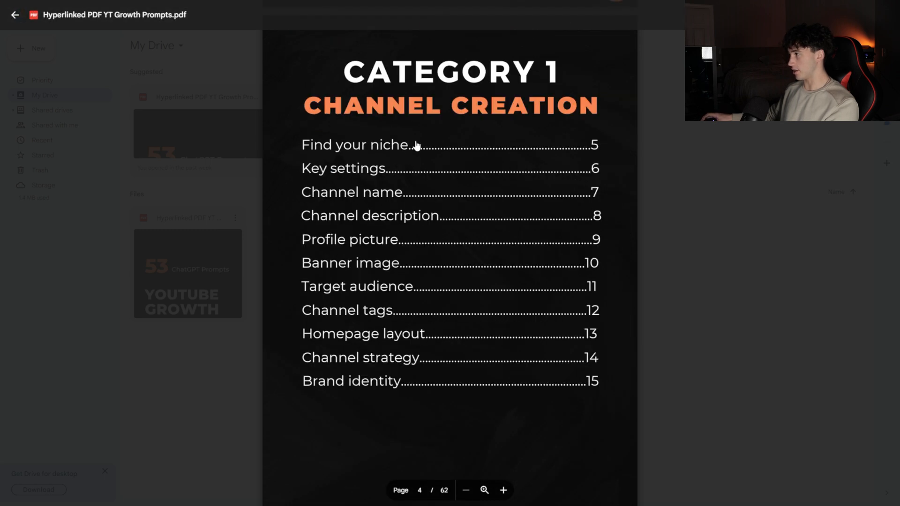
{"action": "mouse_move", "coordinate": [538, 318]}
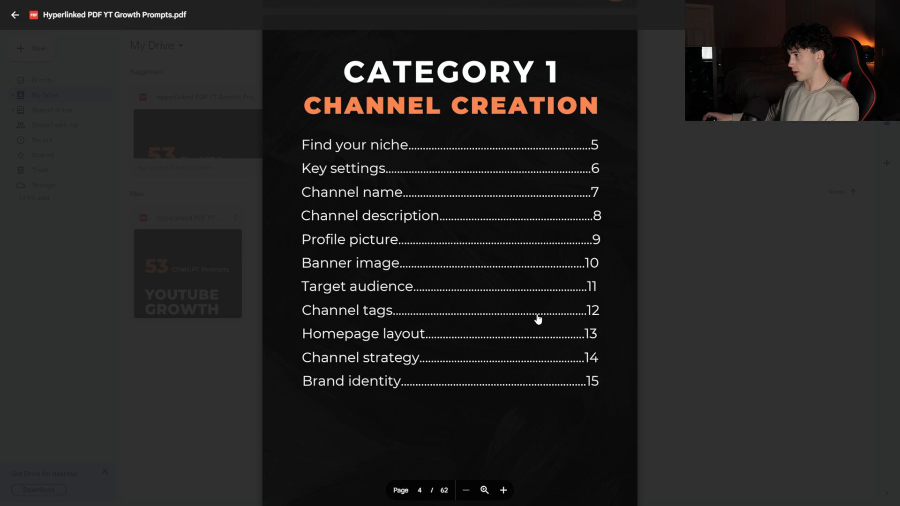
{"action": "scroll", "scroll_direction": "down", "scroll_amount": 3}
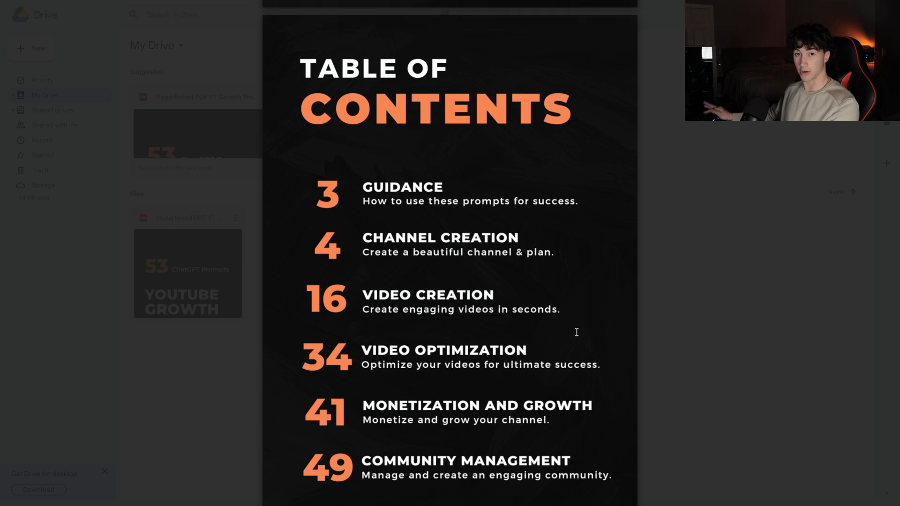
{"action": "scroll", "scroll_direction": "down", "scroll_amount": 3}
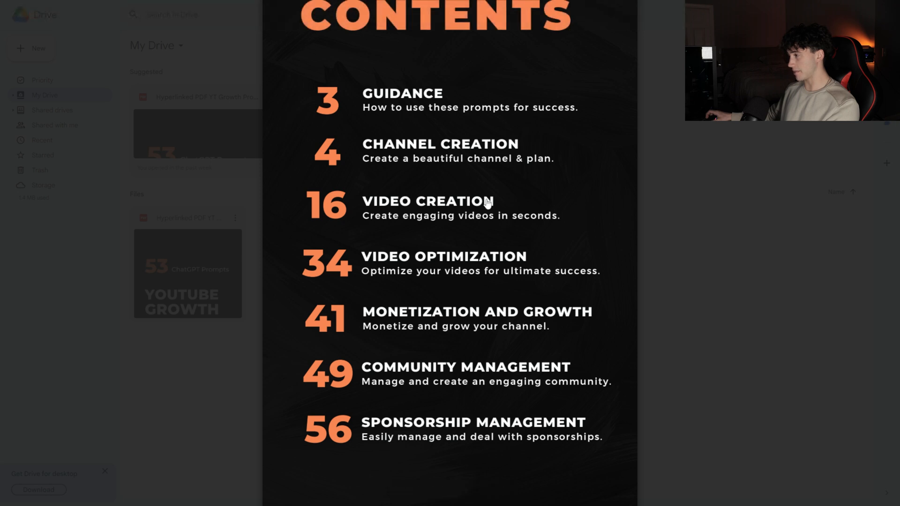
{"action": "mouse_move", "coordinate": [497, 203]}
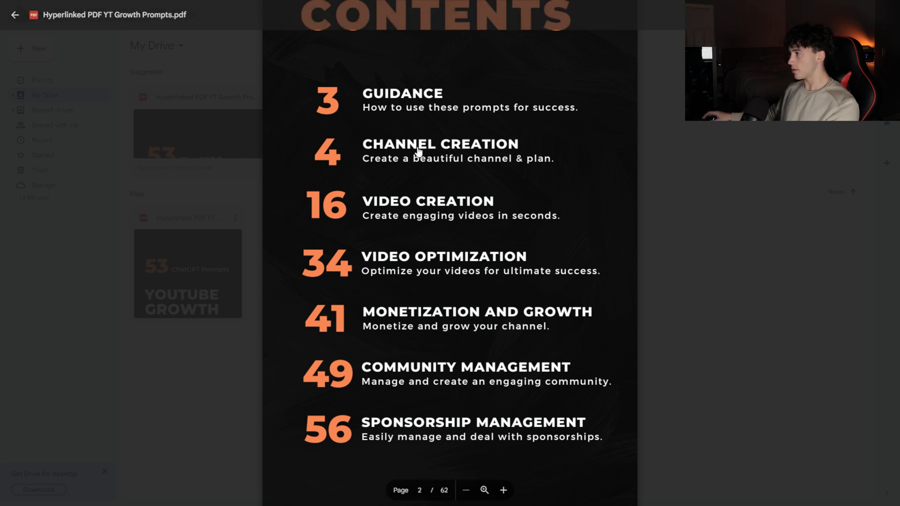
{"action": "left_click", "coordinate": [440, 144]}
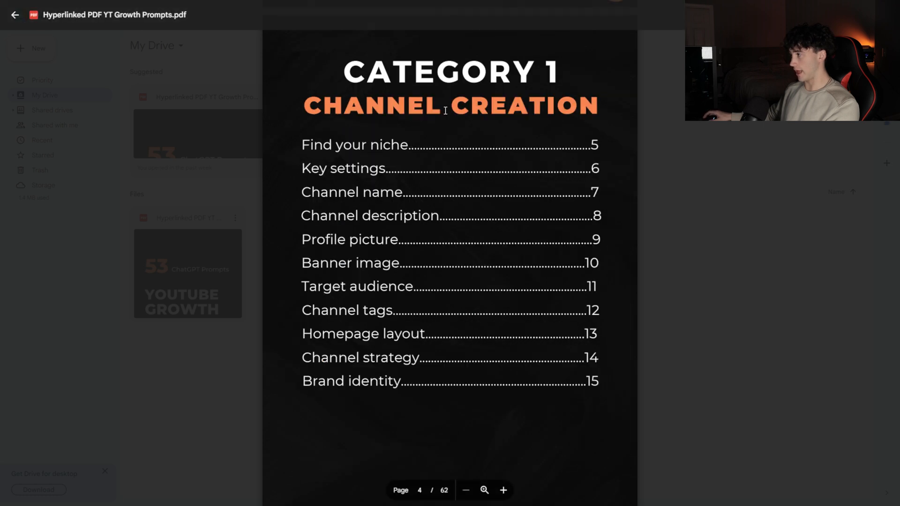
{"action": "mouse_move", "coordinate": [446, 208]}
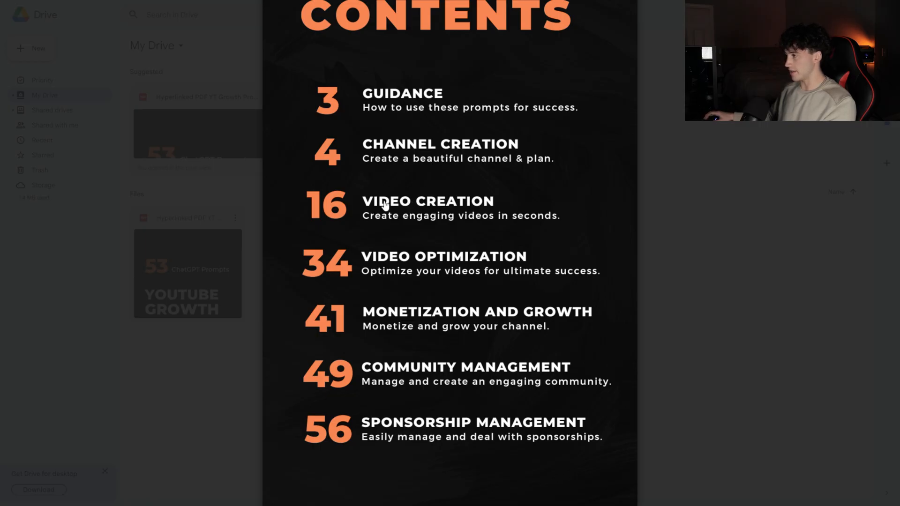
{"action": "mouse_move", "coordinate": [409, 208]}
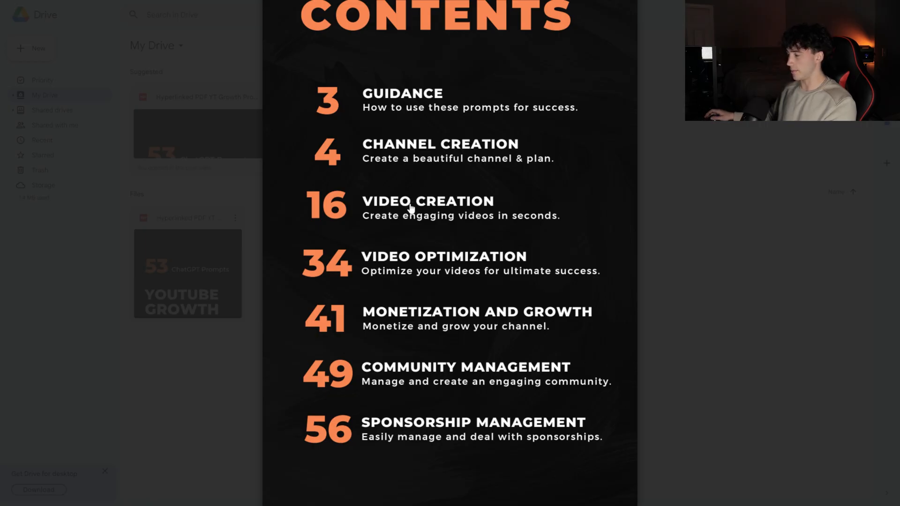
{"action": "mouse_move", "coordinate": [364, 274]}
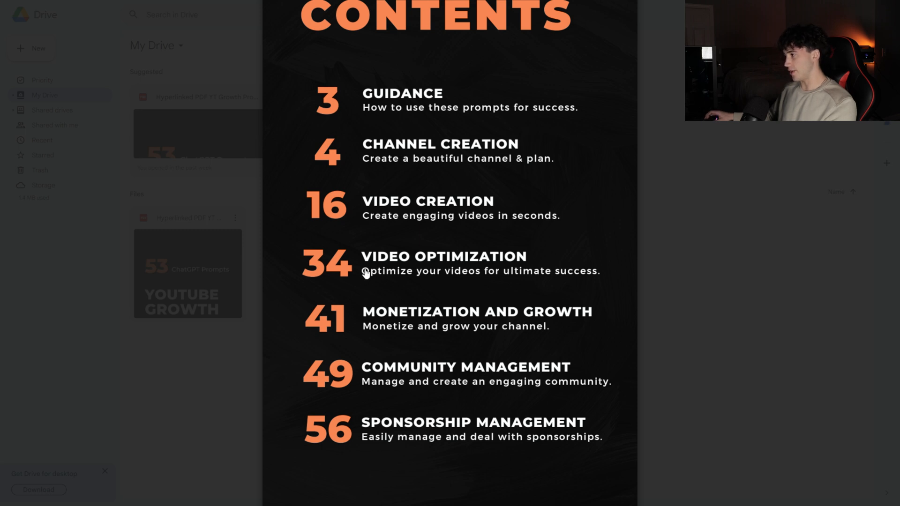
{"action": "mouse_move", "coordinate": [384, 242]}
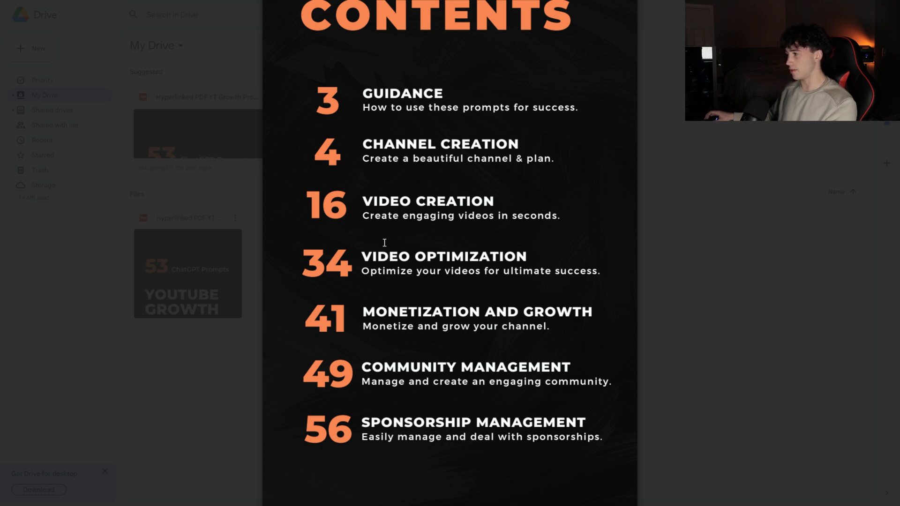
{"action": "mouse_move", "coordinate": [402, 251]}
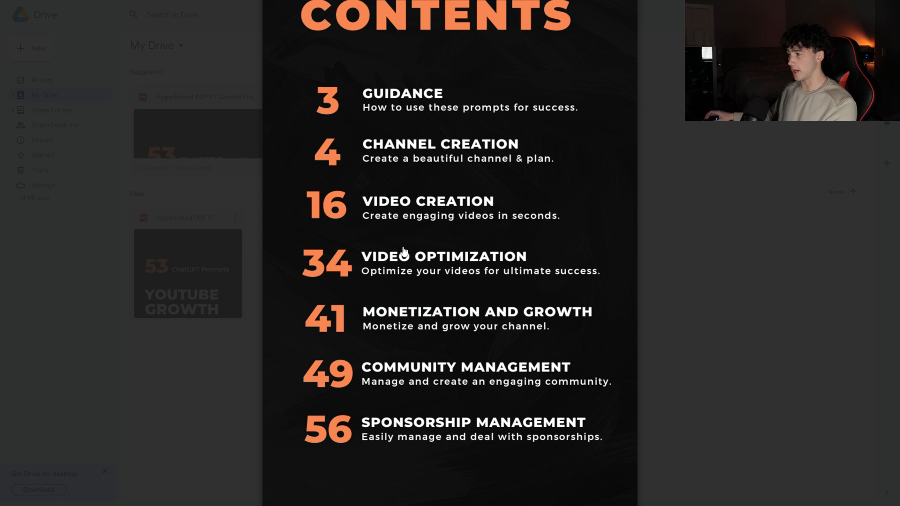
{"action": "mouse_move", "coordinate": [441, 267]}
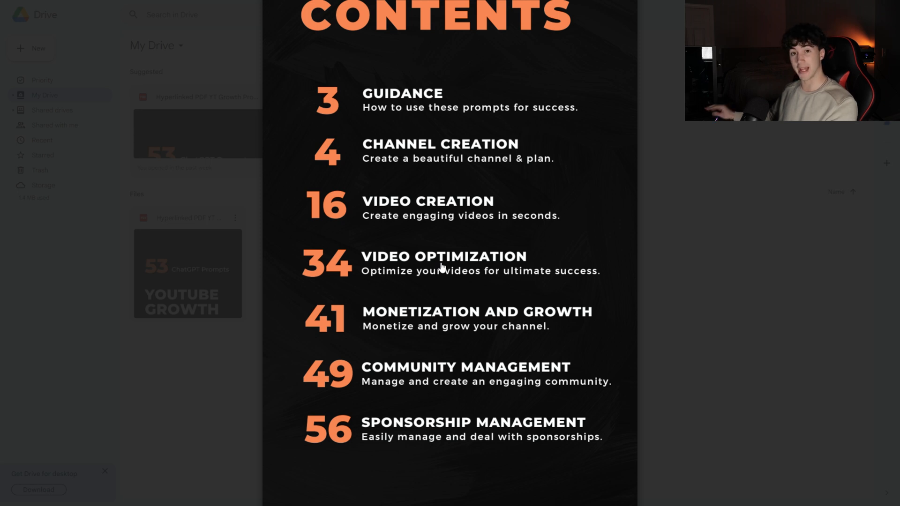
{"action": "mouse_move", "coordinate": [565, 332]}
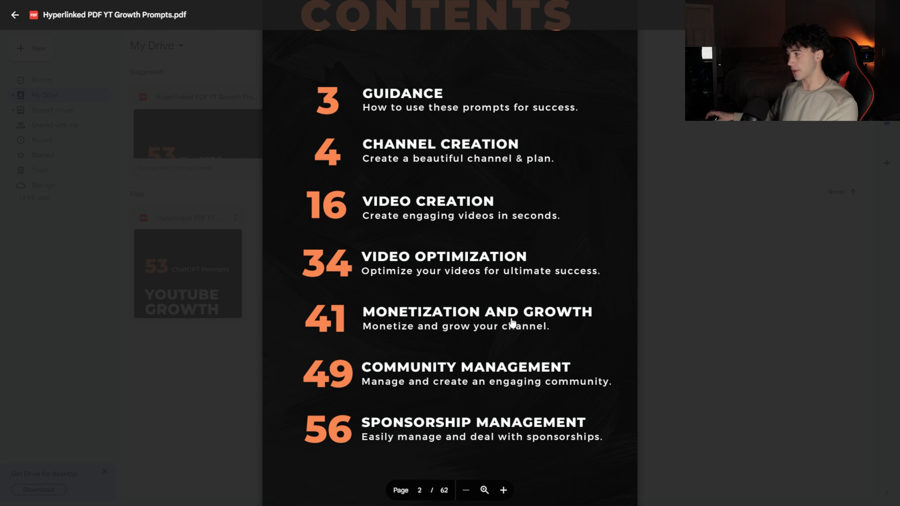
{"action": "mouse_move", "coordinate": [553, 345]}
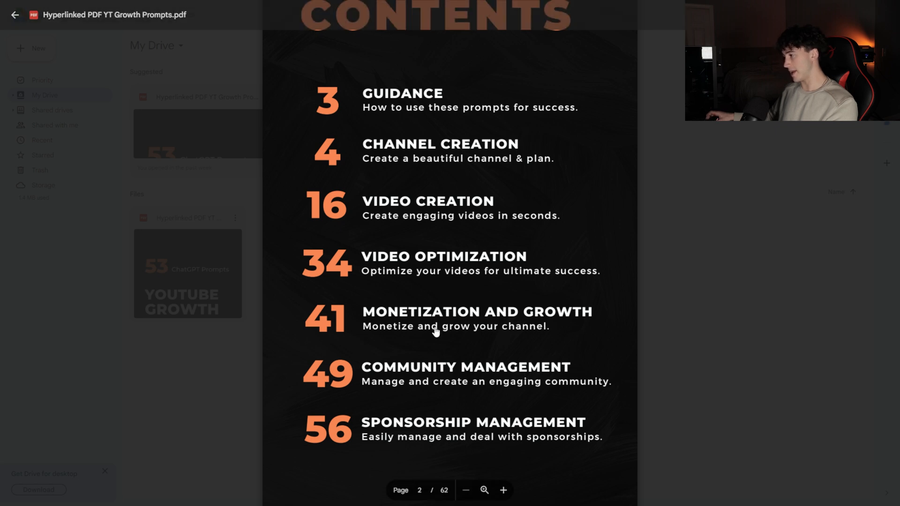
{"action": "mouse_move", "coordinate": [468, 285]}
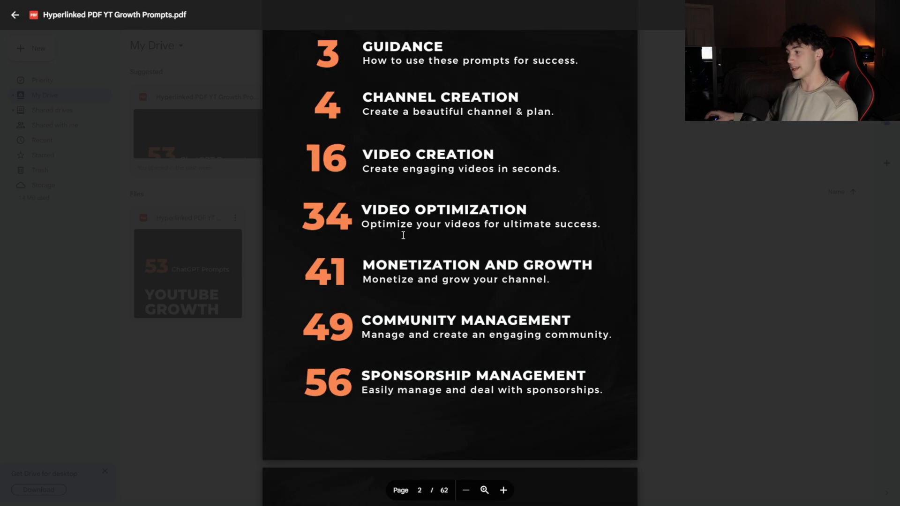
{"action": "mouse_move", "coordinate": [558, 373]}
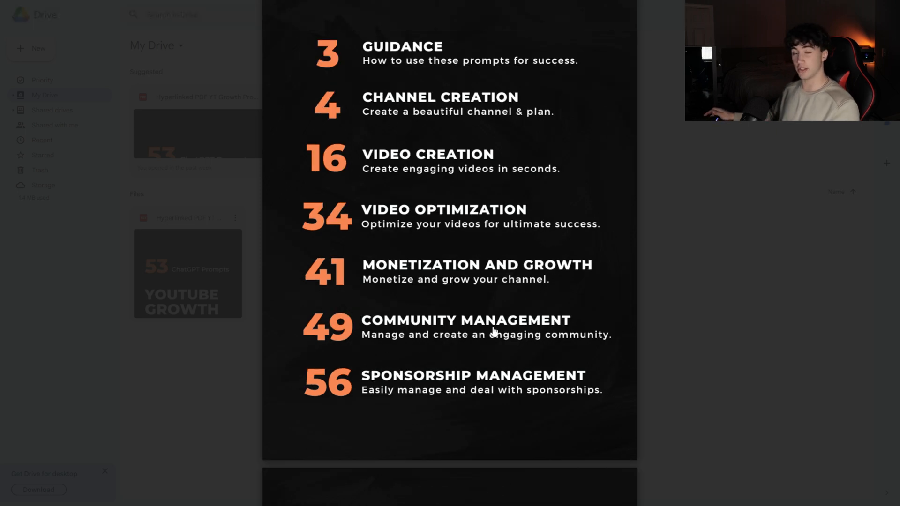
{"action": "scroll", "scroll_direction": "up", "scroll_amount": 3}
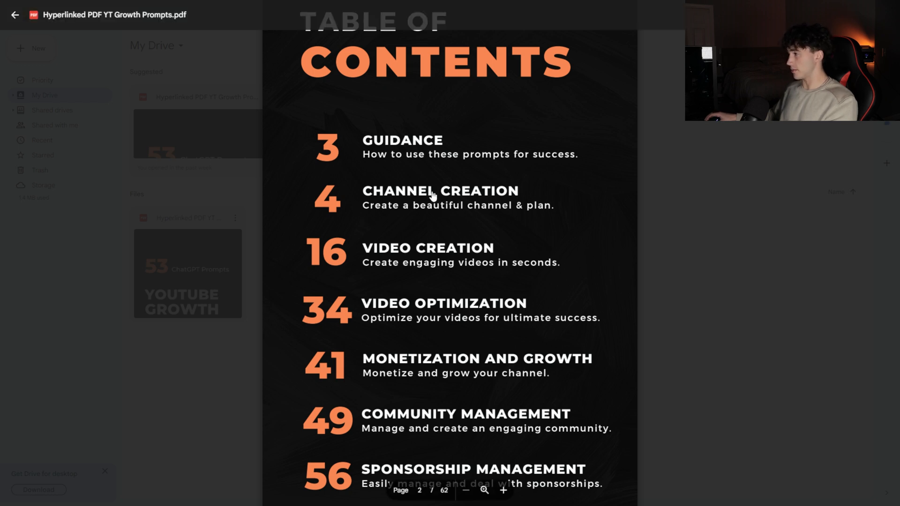
Jump from the Channel Creation category page to the Channel name prompt on page 7
{"action": "left_click", "coordinate": [438, 191]}
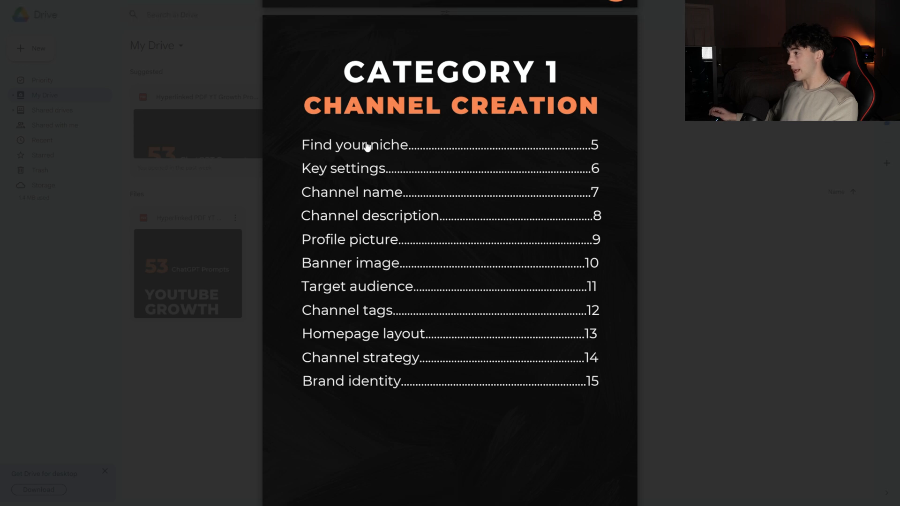
{"action": "mouse_move", "coordinate": [352, 140]}
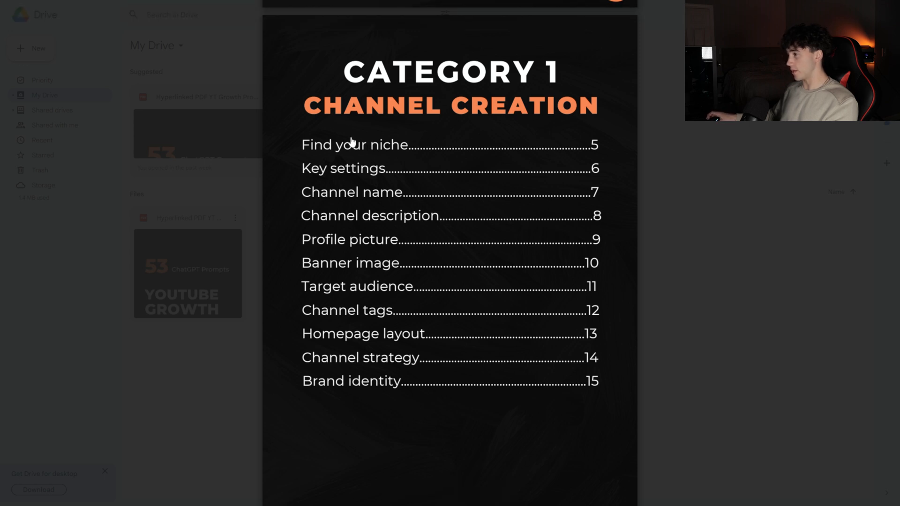
{"action": "mouse_move", "coordinate": [373, 211]}
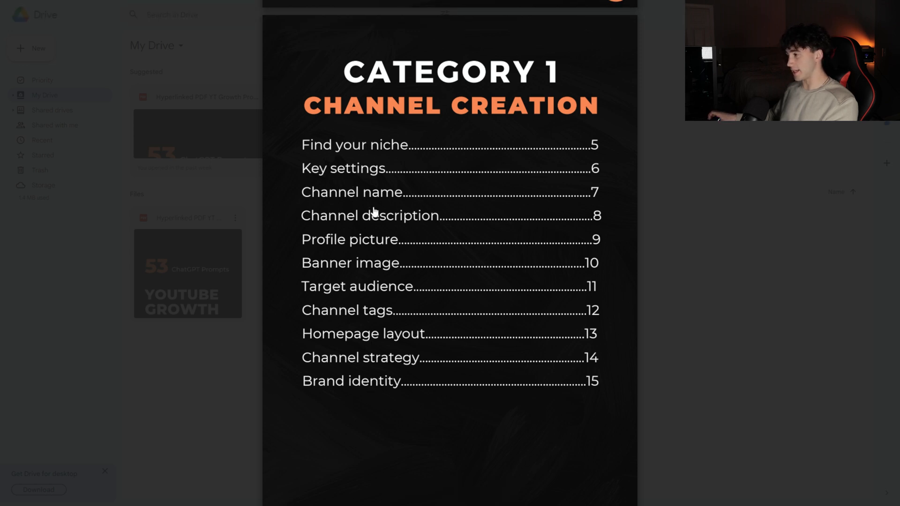
{"action": "mouse_move", "coordinate": [384, 157]}
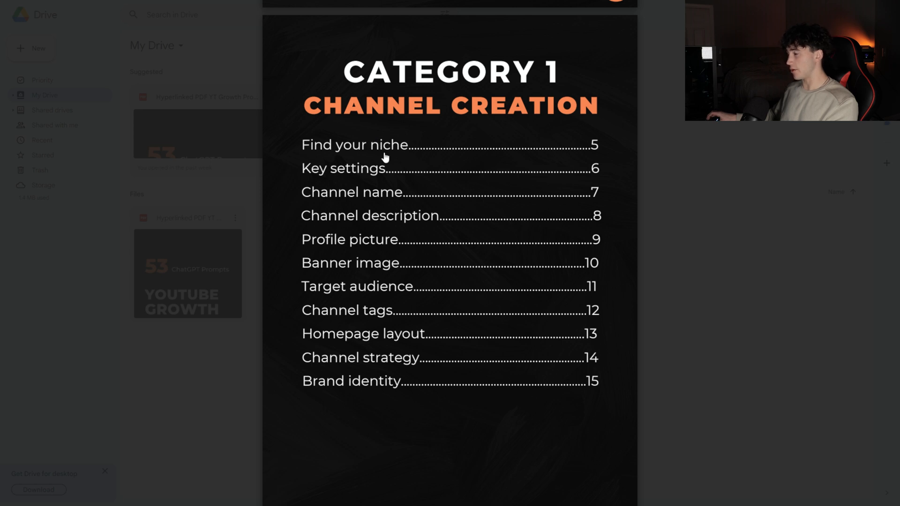
{"action": "mouse_move", "coordinate": [377, 172]}
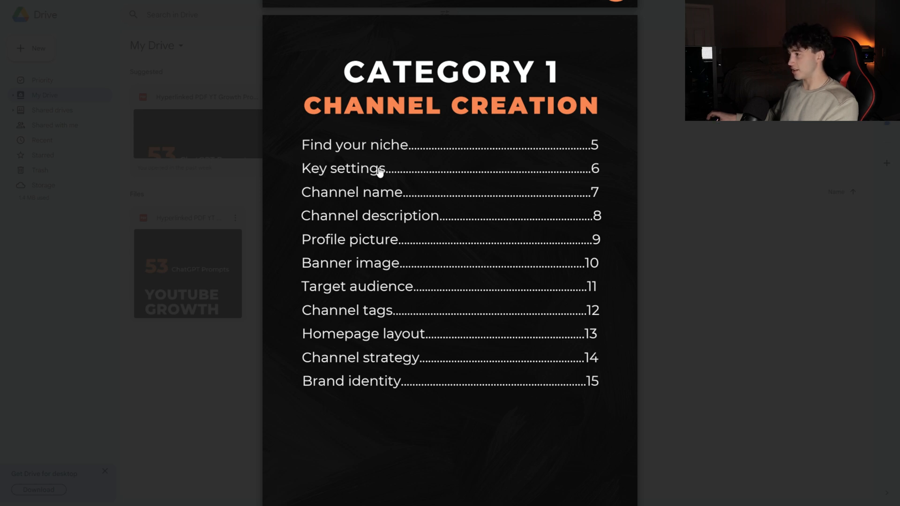
{"action": "mouse_move", "coordinate": [371, 200]}
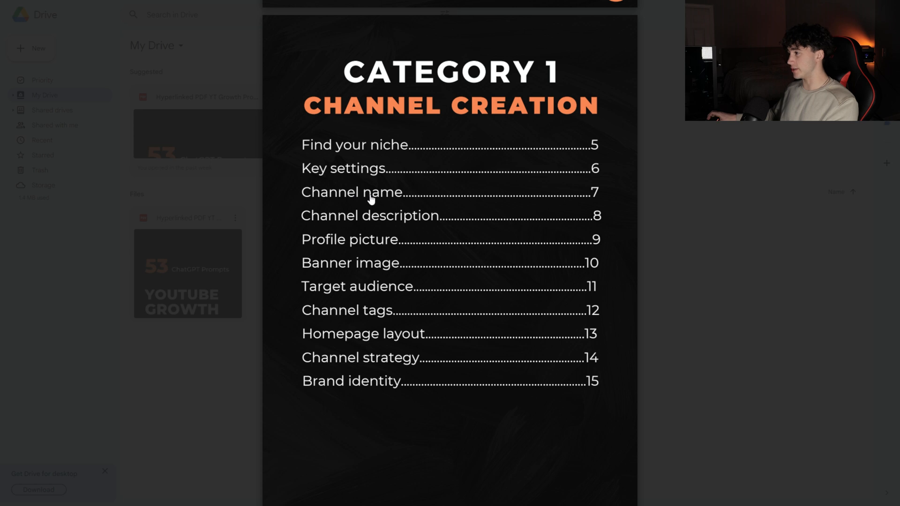
{"action": "left_click", "coordinate": [351, 192]}
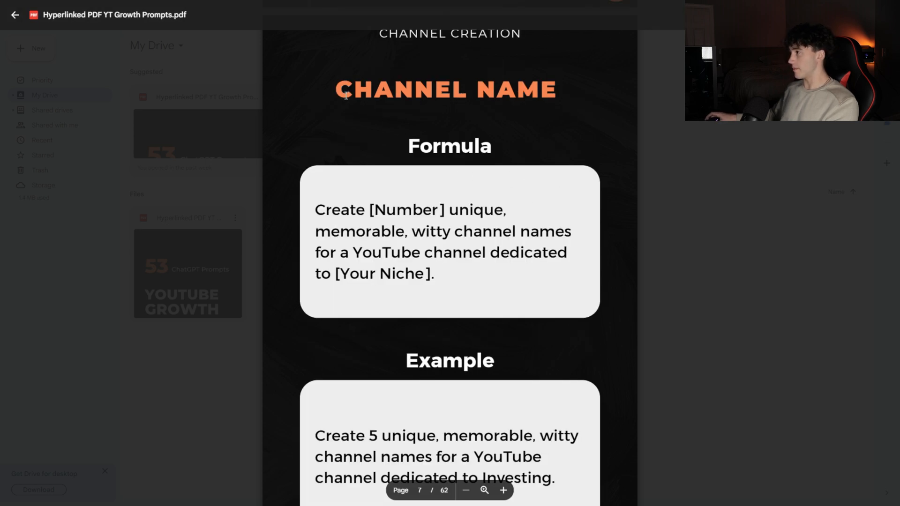
{"action": "scroll", "scroll_direction": "down", "scroll_amount": 3}
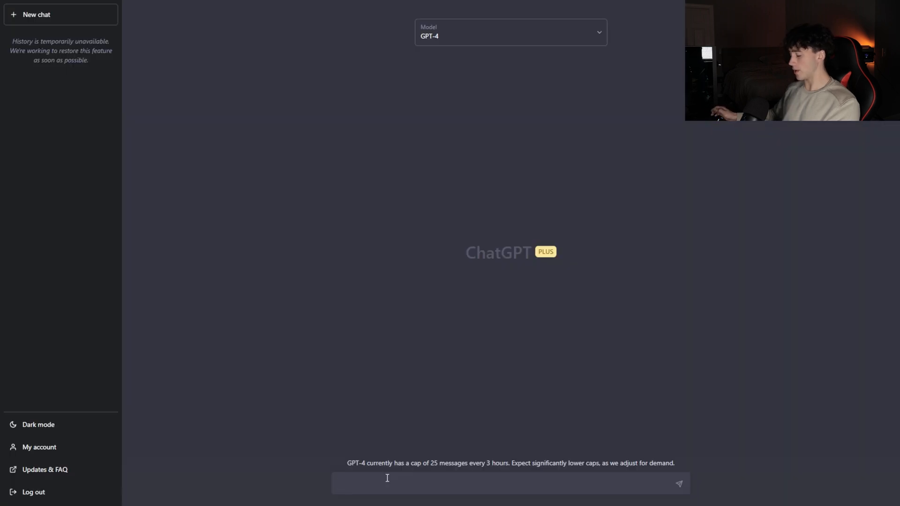
Enter the channel-name formula prompt and replace its [Number] placeholder with 5
{"action": "type", "text": "Create [Number] unique, memorable, witty channel names for a YouTube channel dedicated to [Your Niche]."}
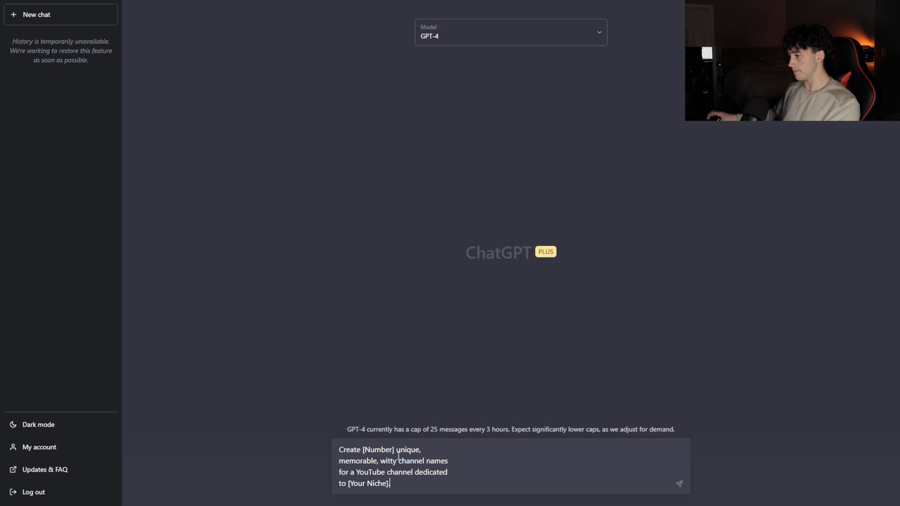
{"action": "double_click", "coordinate": [377, 449]}
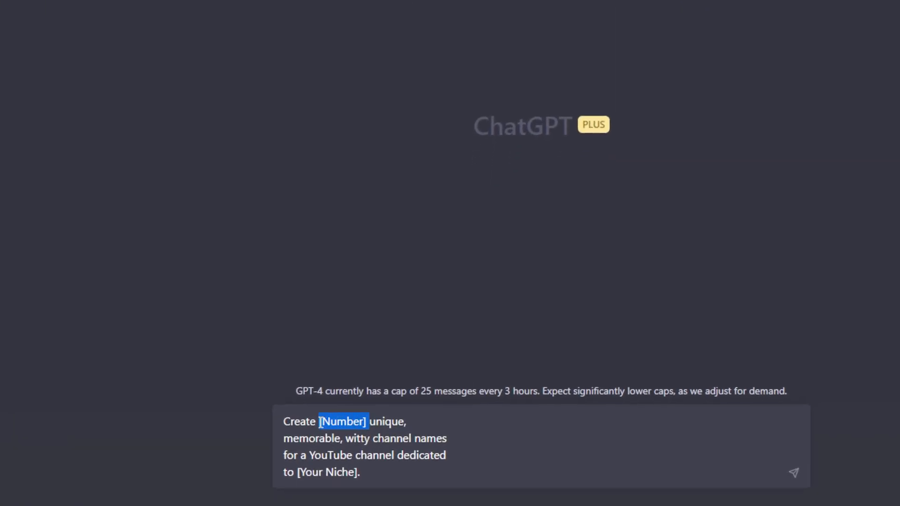
{"action": "double_click", "coordinate": [326, 472]}
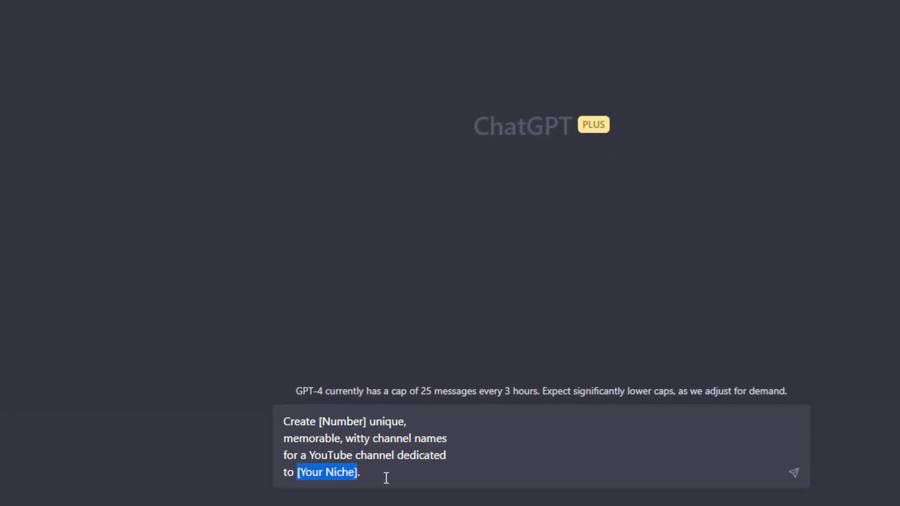
{"action": "double_click", "coordinate": [343, 421]}
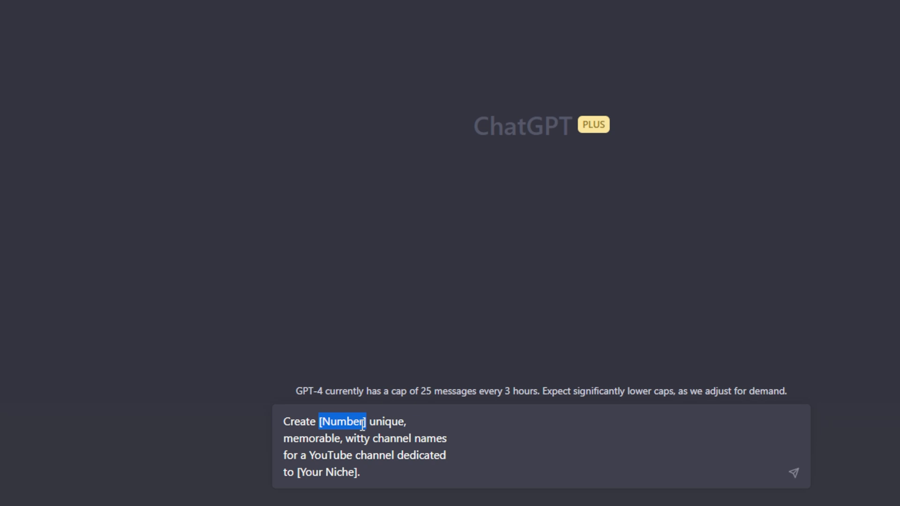
{"action": "type", "text": "5"}
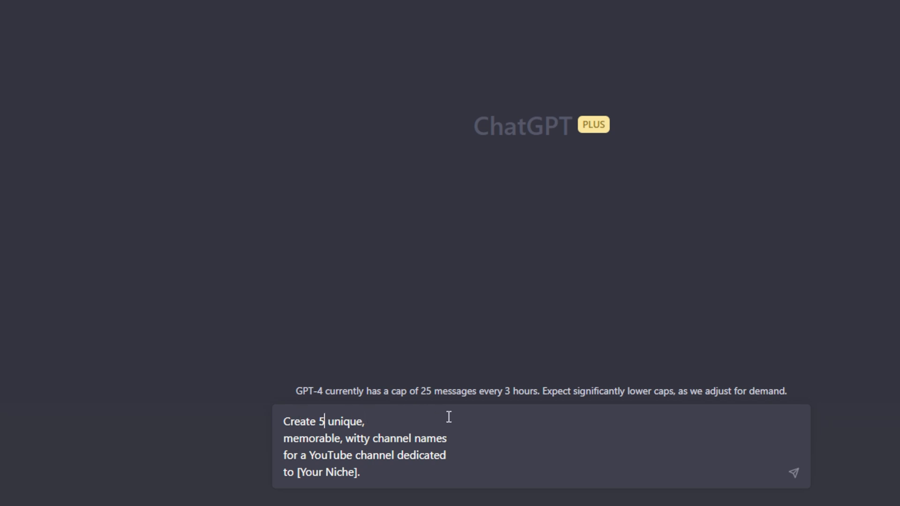
{"action": "mouse_move", "coordinate": [360, 473]}
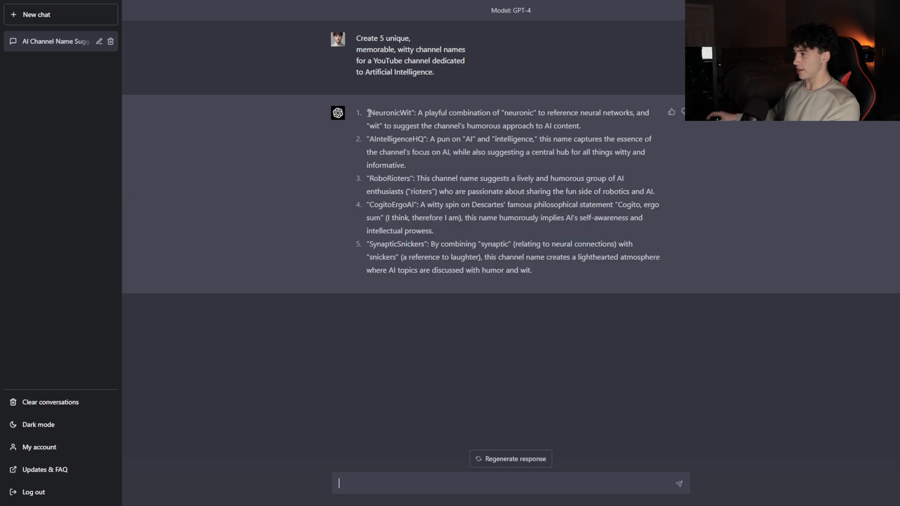
{"action": "mouse_move", "coordinate": [483, 279]}
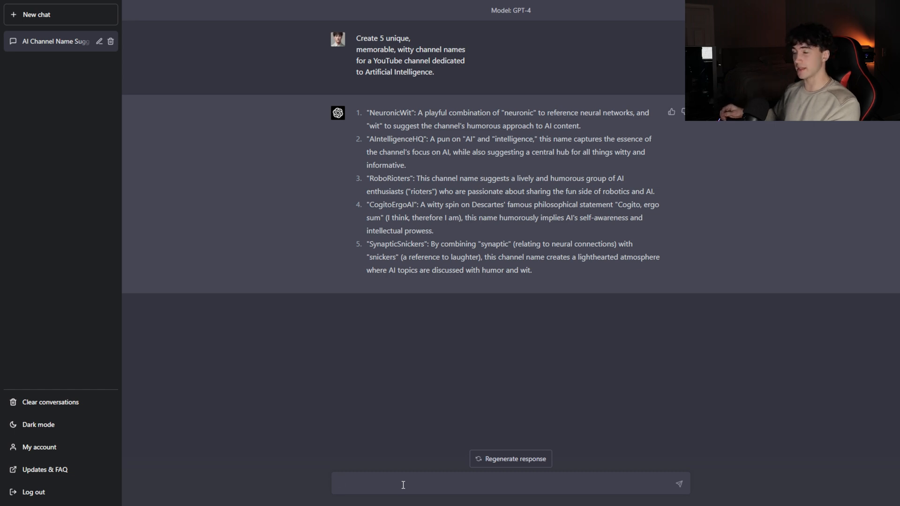
Send 'Make these more professional and generate 10 more' and review the reply
{"action": "left_click", "coordinate": [402, 483]}
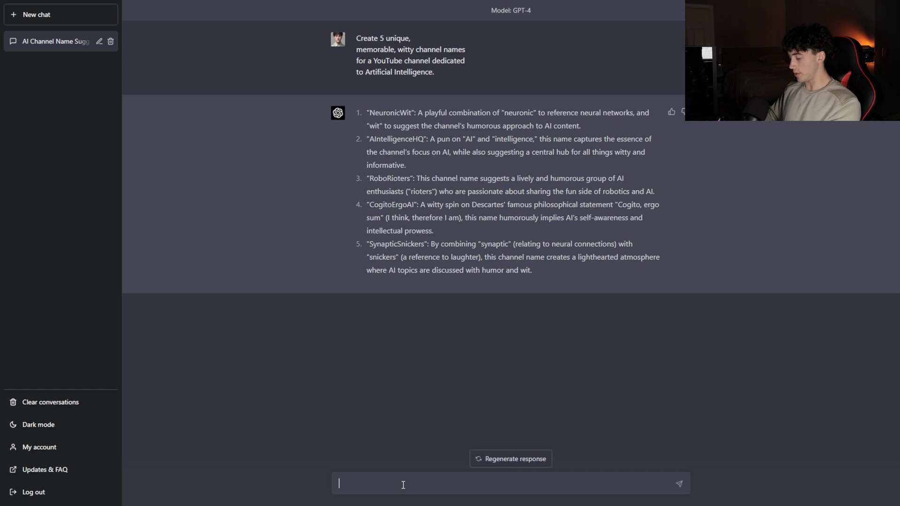
{"action": "type", "text": "Make these"}
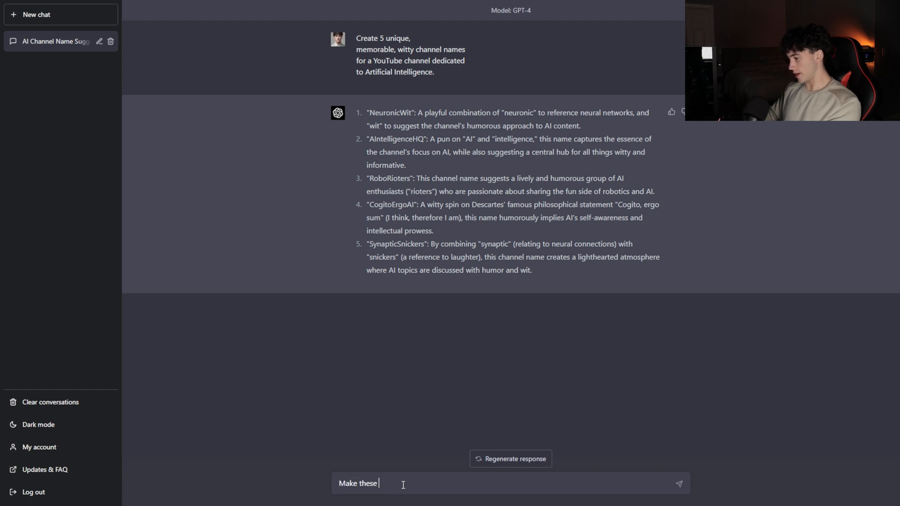
{"action": "type", "text": "more professional and generate"}
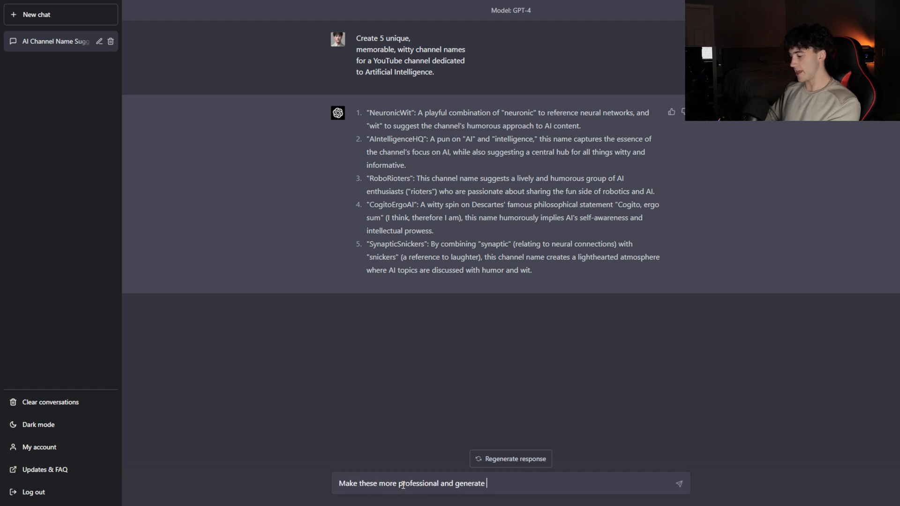
{"action": "key", "text": "Return"}
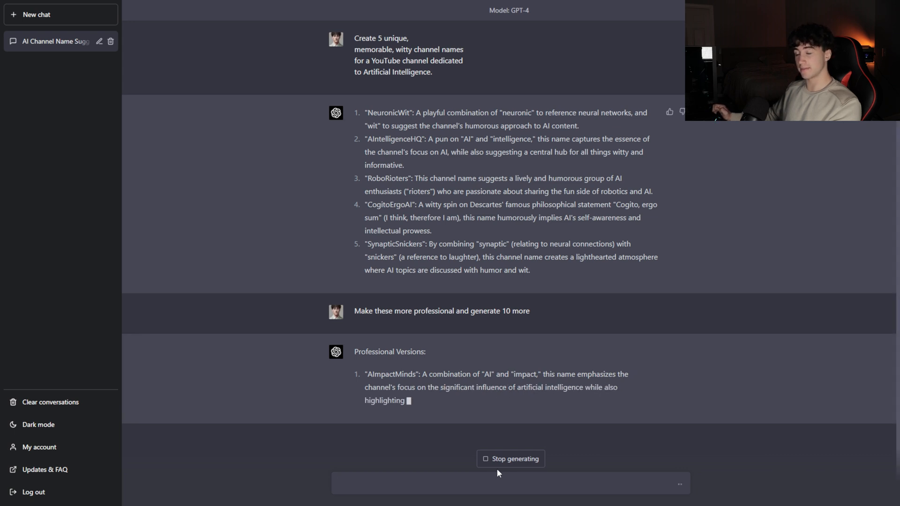
{"action": "scroll", "scroll_direction": "down", "scroll_amount": 3}
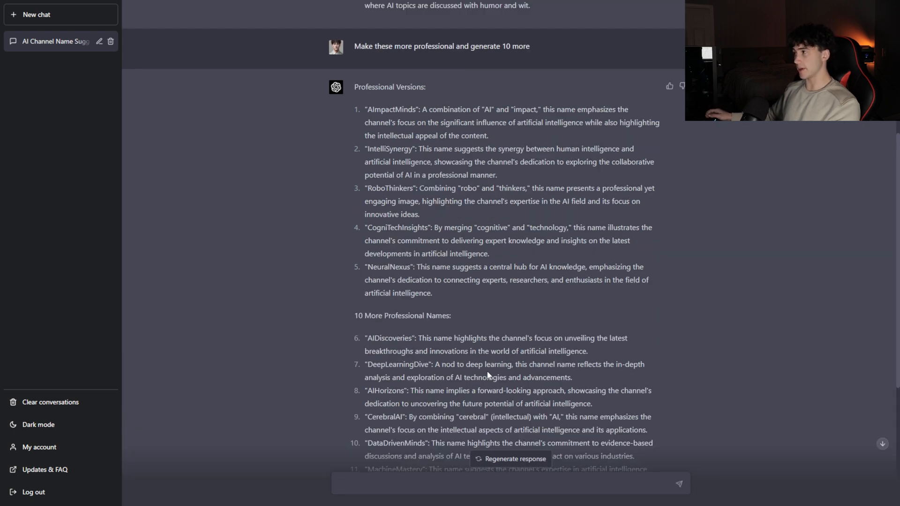
{"action": "mouse_move", "coordinate": [474, 294]}
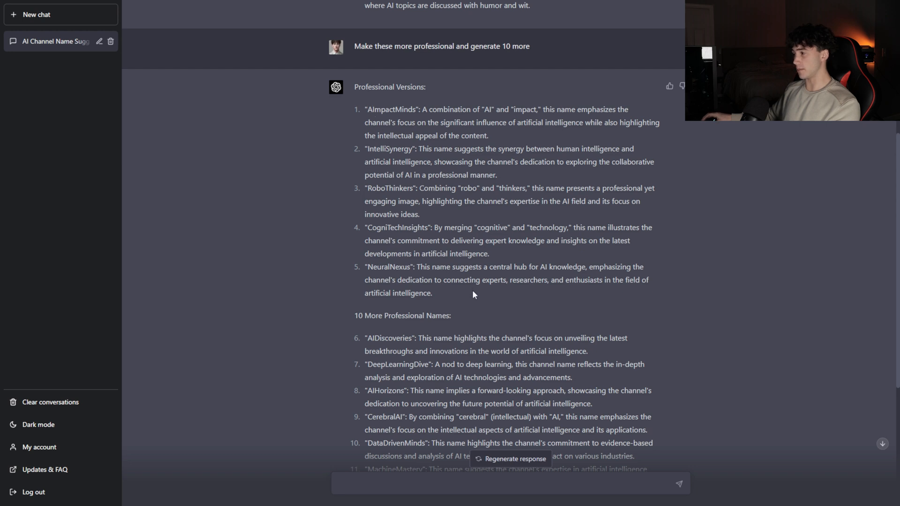
{"action": "scroll", "scroll_direction": "up", "scroll_amount": 3}
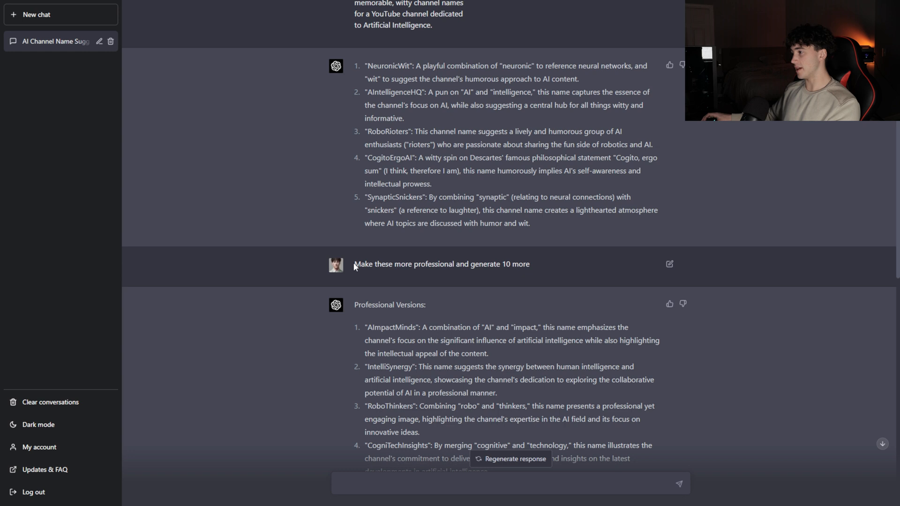
{"action": "mouse_move", "coordinate": [366, 61]}
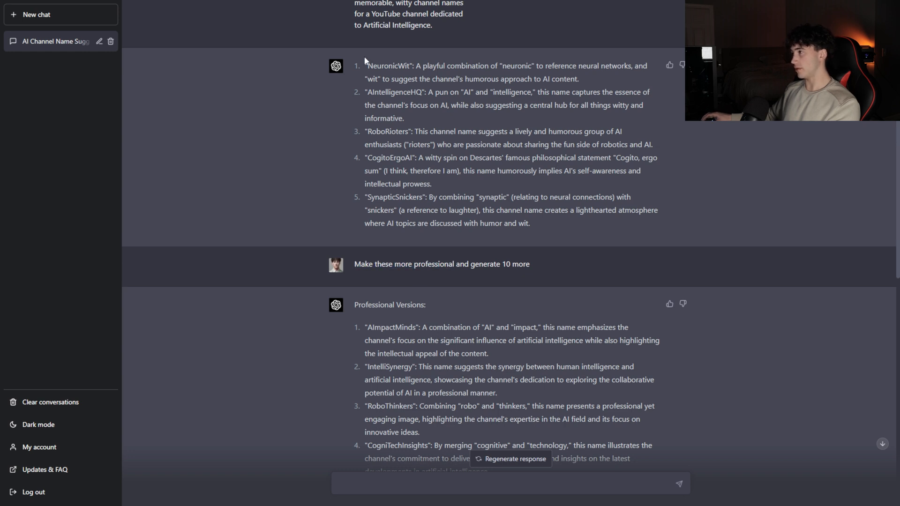
{"action": "scroll", "scroll_direction": "down", "scroll_amount": 3}
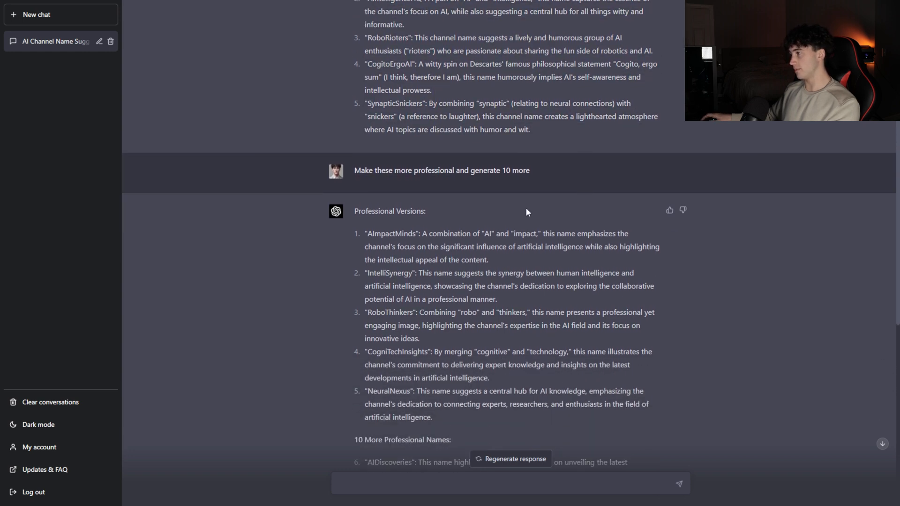
{"action": "scroll", "scroll_direction": "down", "scroll_amount": 3}
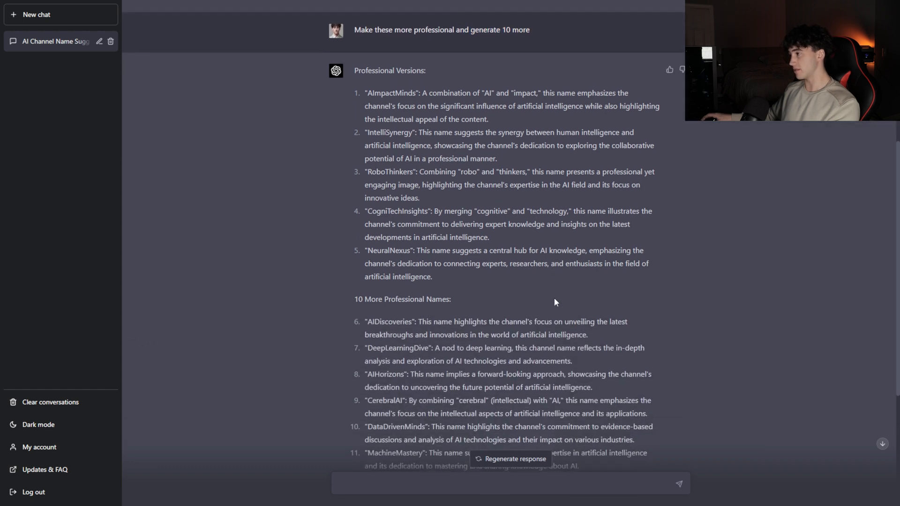
{"action": "scroll", "scroll_direction": "down", "scroll_amount": 3}
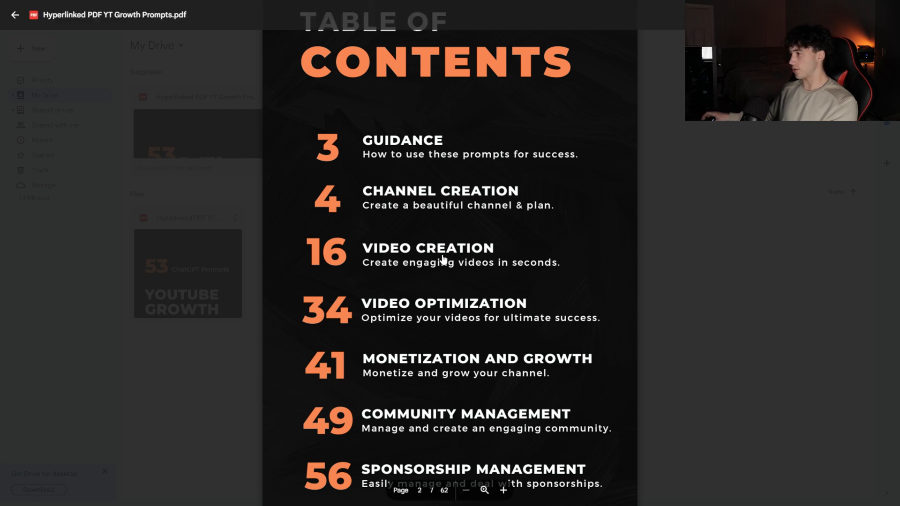
Navigate to the Video Ideas prompt page and copy its formula text
{"action": "left_click", "coordinate": [427, 247]}
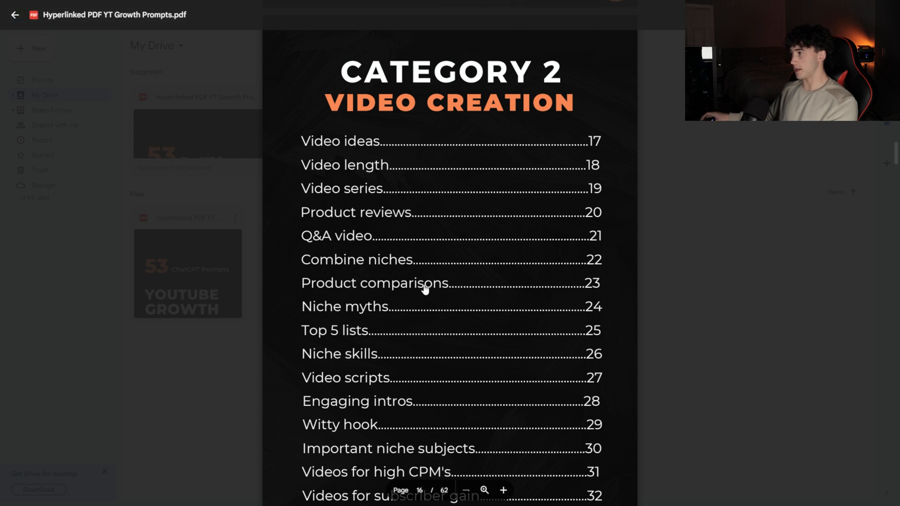
{"action": "mouse_move", "coordinate": [378, 66]}
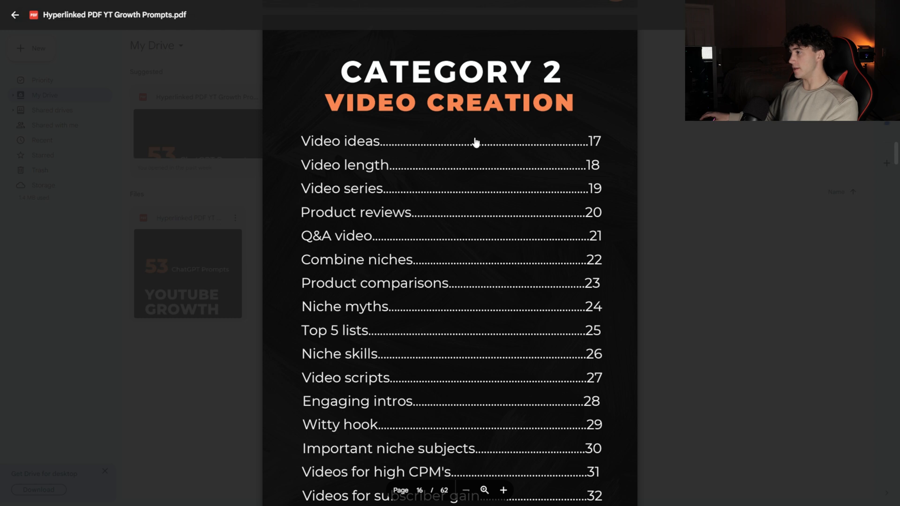
{"action": "scroll", "scroll_direction": "down", "scroll_amount": 3}
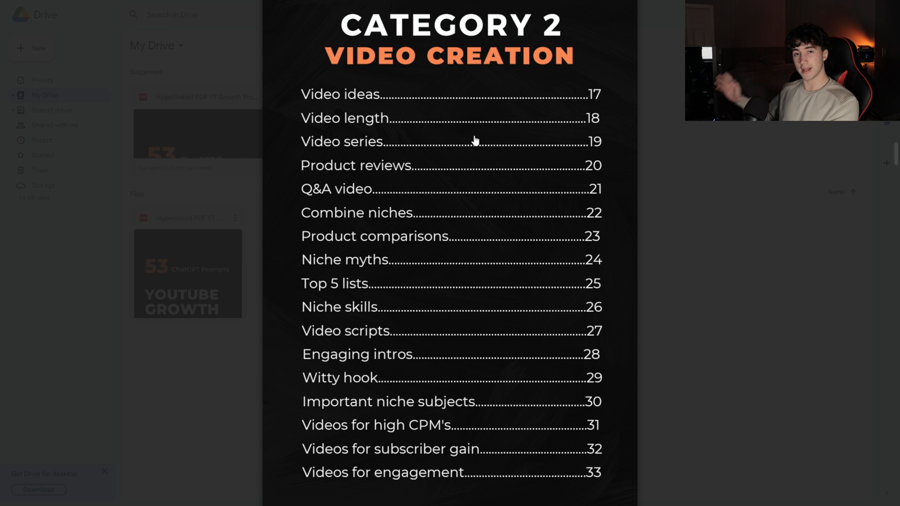
{"action": "mouse_move", "coordinate": [455, 136]}
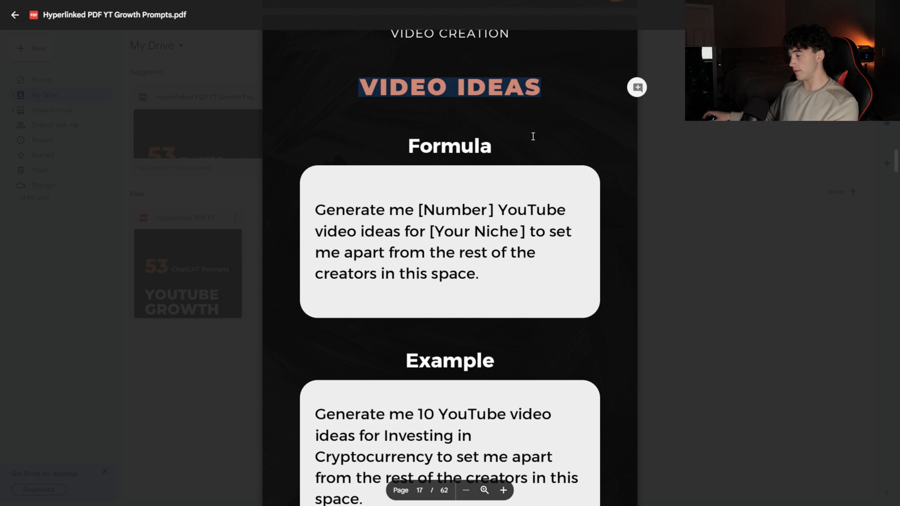
{"action": "scroll", "scroll_direction": "down", "scroll_amount": 3}
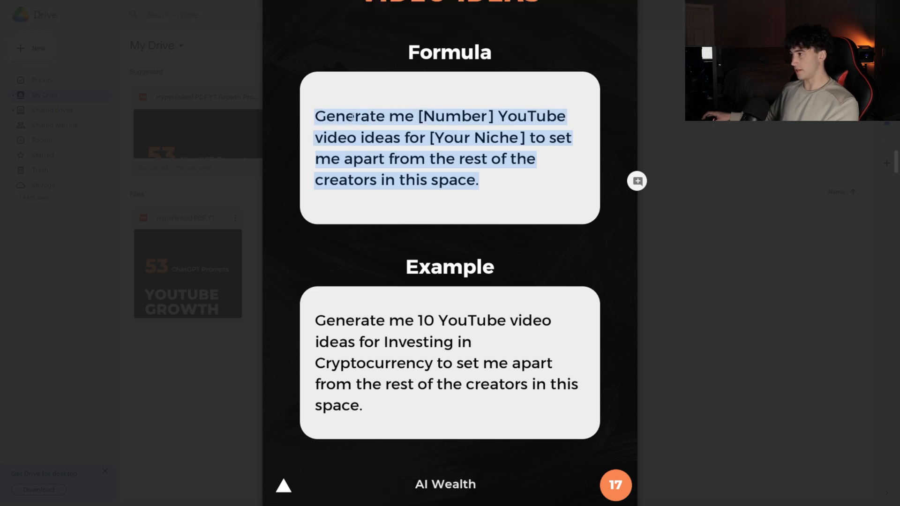
{"action": "right_click", "coordinate": [402, 147]}
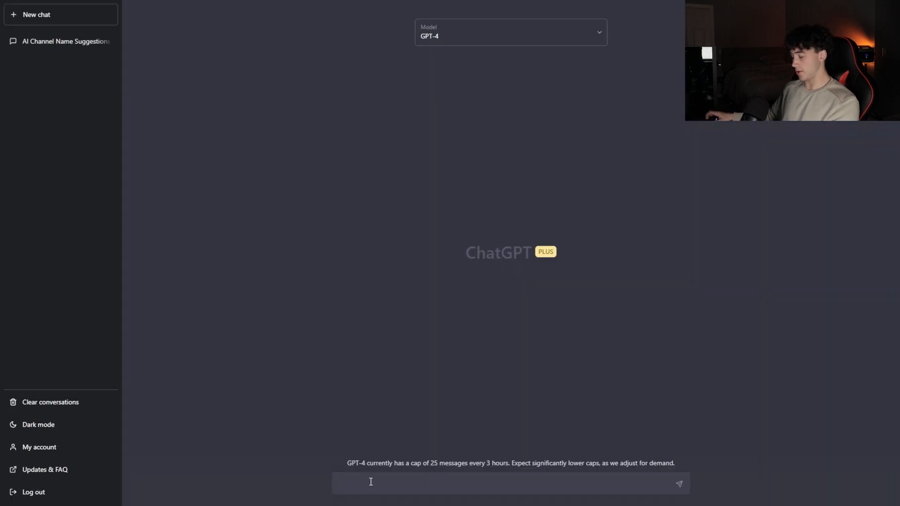
Paste the video-ideas formula, fill in 5 and artificial intelligence, and send it
{"action": "type", "text": "Generate me [Number] YouTube video ideas for [Your Niche] to set me apart from the rest of the creators in this space."}
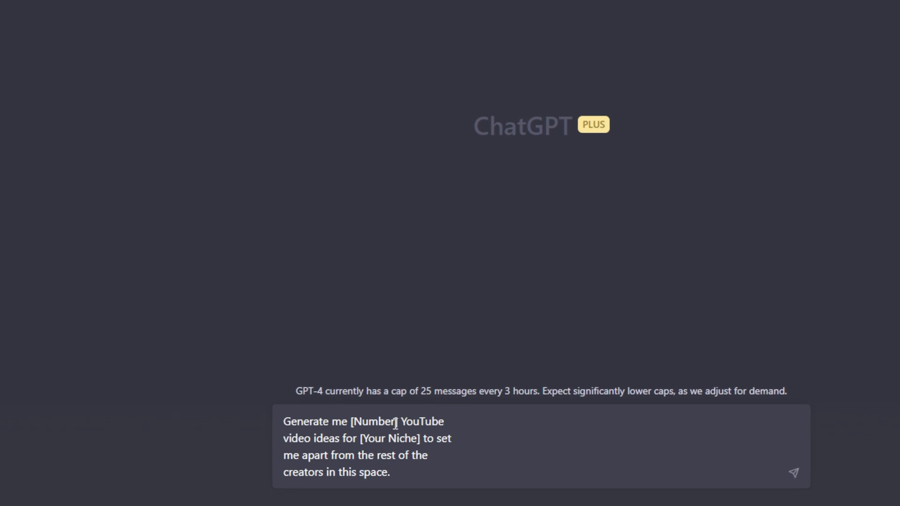
{"action": "double_click", "coordinate": [373, 421]}
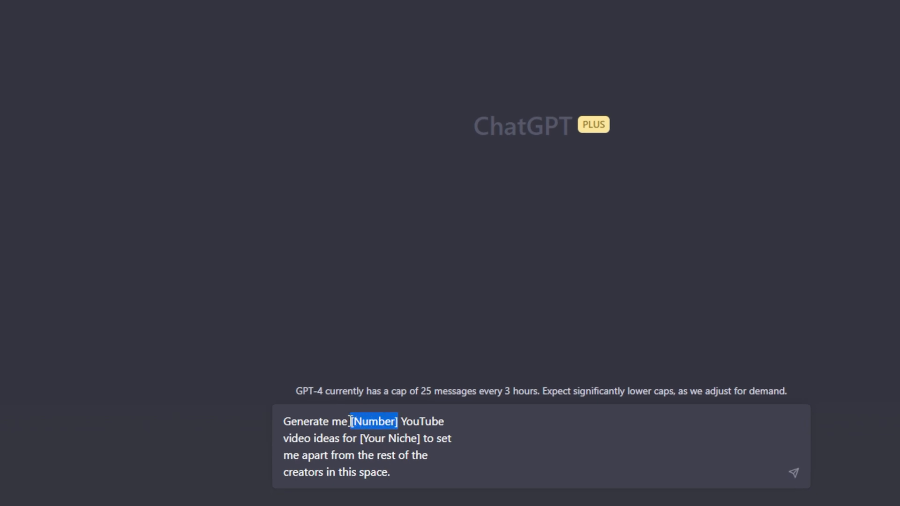
{"action": "type", "text": "5"}
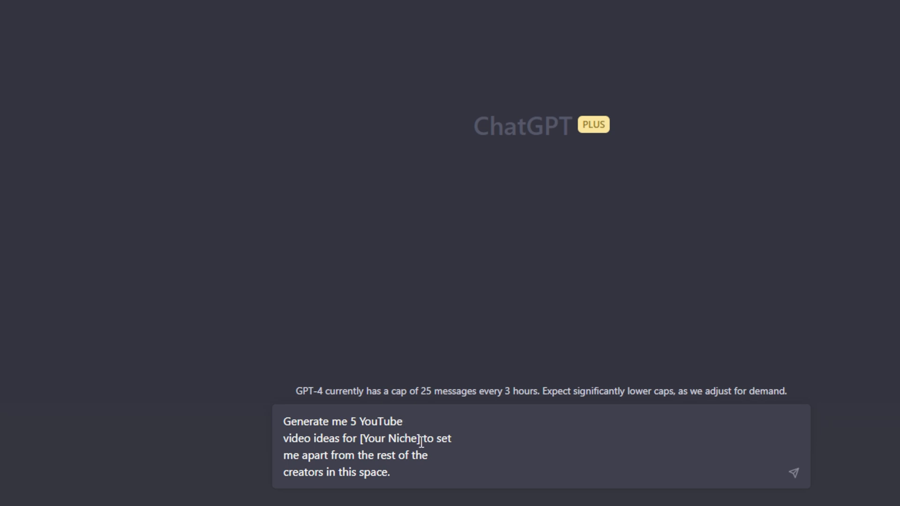
{"action": "double_click", "coordinate": [388, 438]}
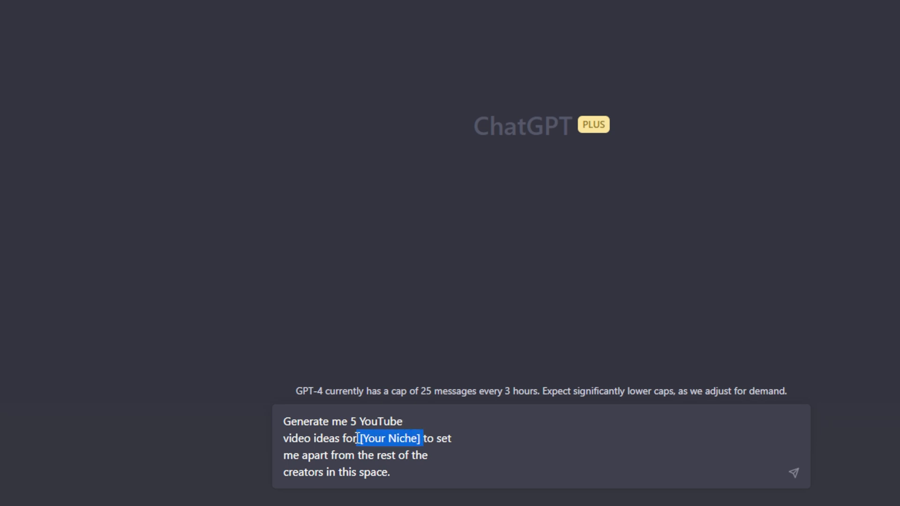
{"action": "type", "text": "artificial intelligence"}
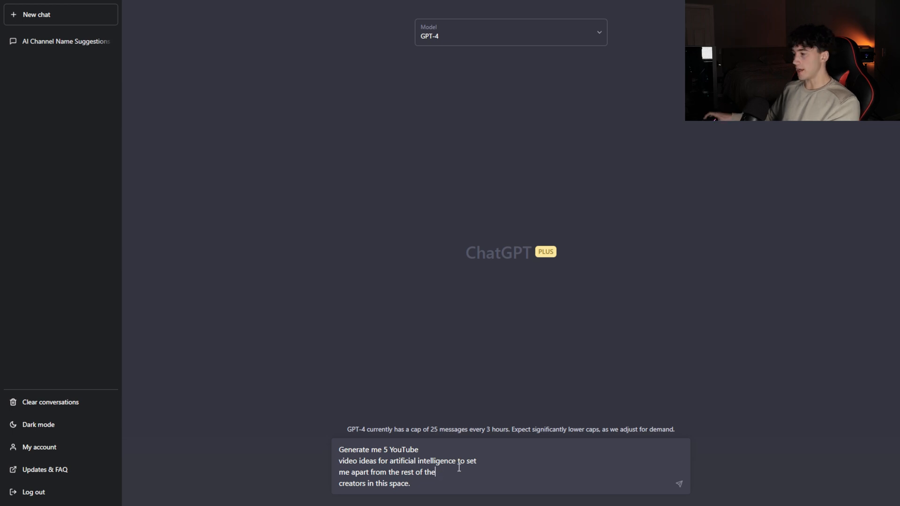
{"action": "double_click", "coordinate": [403, 461]}
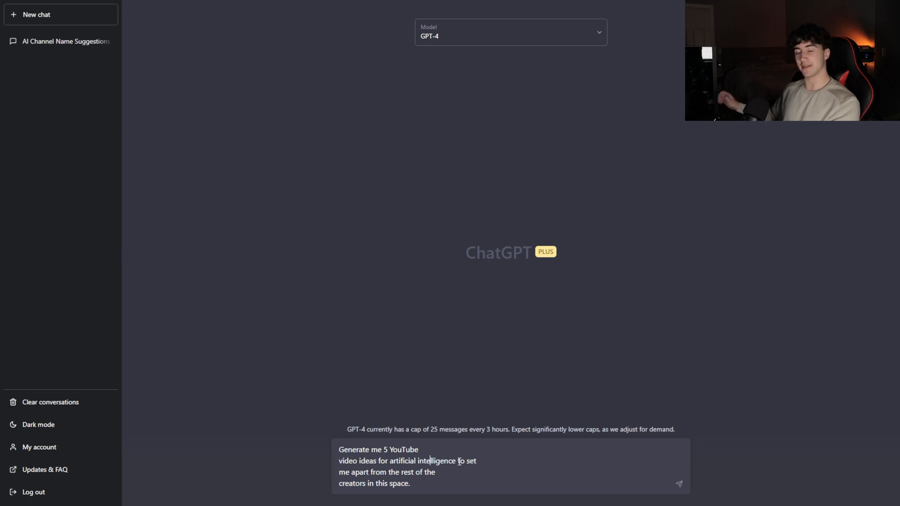
{"action": "left_click", "coordinate": [678, 483]}
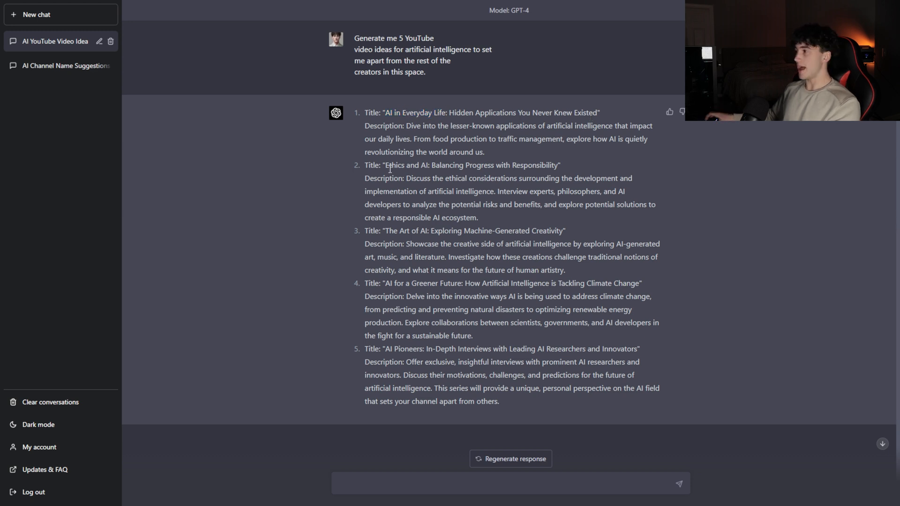
Pick out preferred titles such as Ethics and AI in the five video ideas reply
{"action": "double_click", "coordinate": [409, 165]}
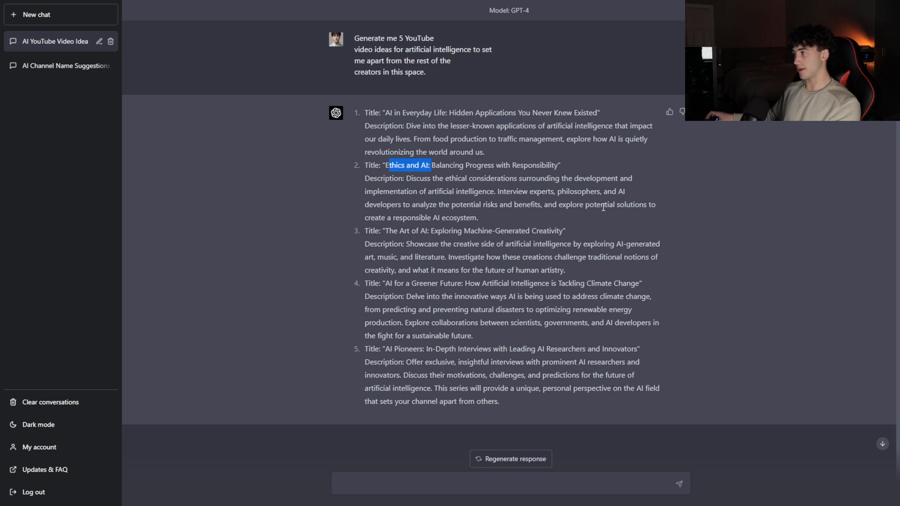
{"action": "left_click", "coordinate": [399, 234]}
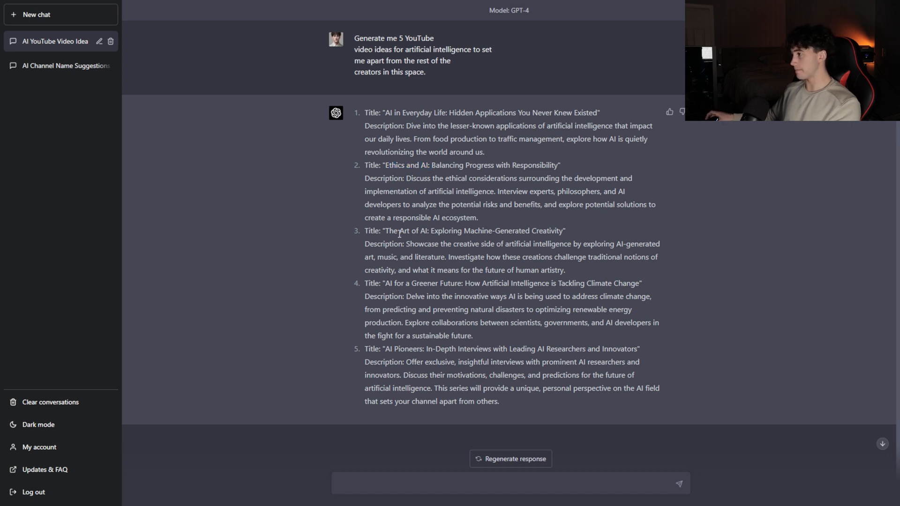
{"action": "mouse_move", "coordinate": [481, 255]}
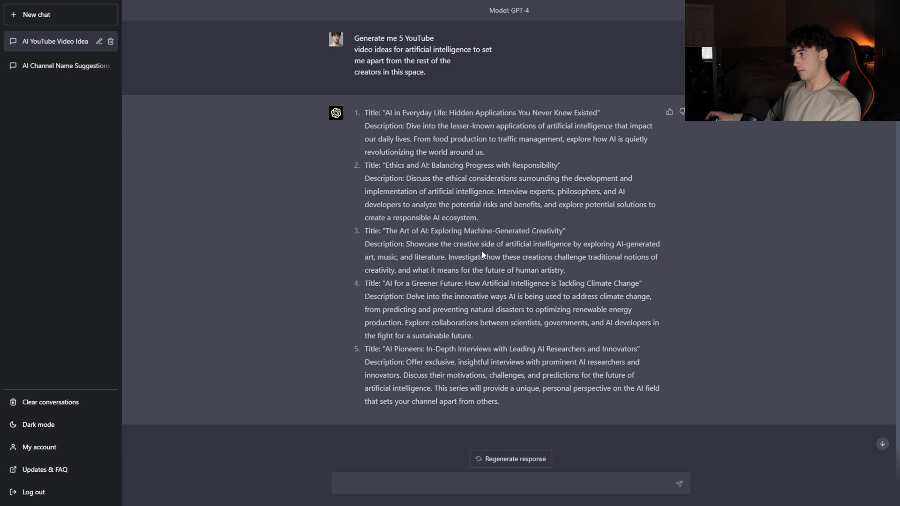
{"action": "mouse_move", "coordinate": [602, 252]}
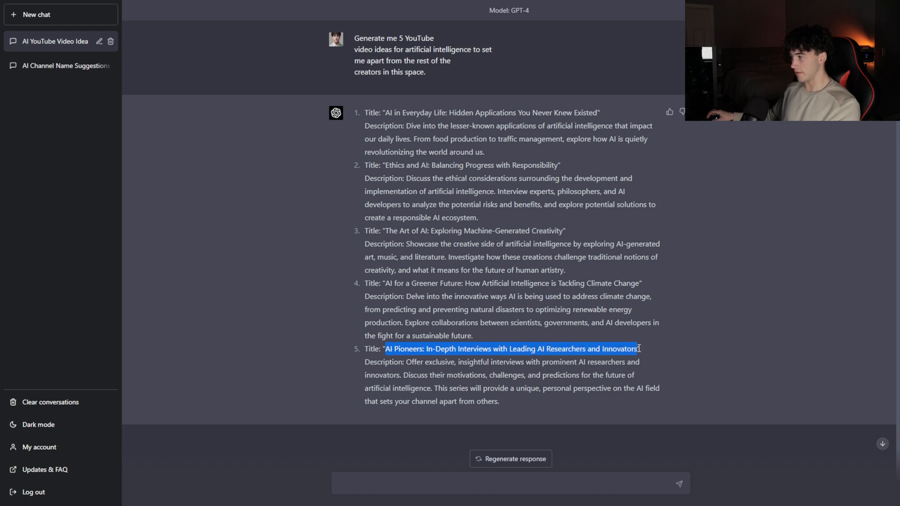
{"action": "left_click", "coordinate": [643, 349]}
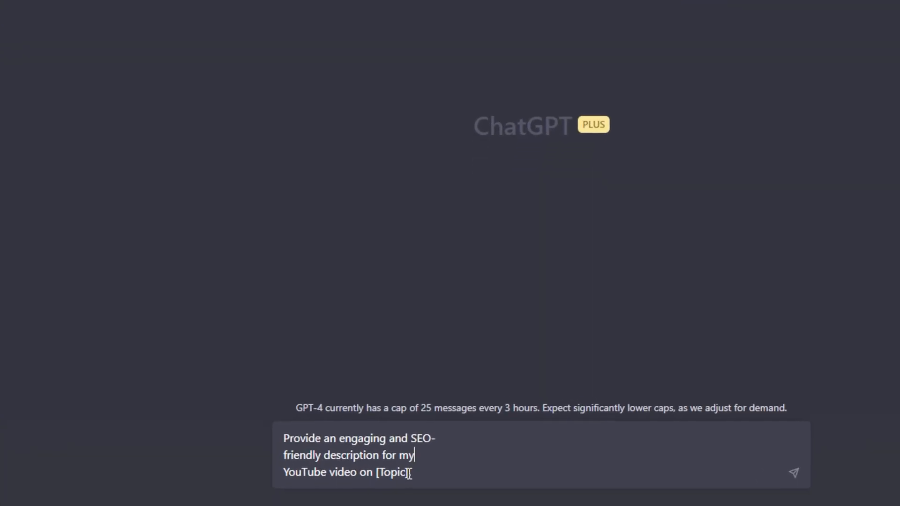
Replace [Topic] with the AI in Everyday Life title and send the description request
{"action": "double_click", "coordinate": [393, 472]}
{"action": "type", "text": "\"AI in Everyday Life: Hidden Applications You Never Knew Existed\"."}
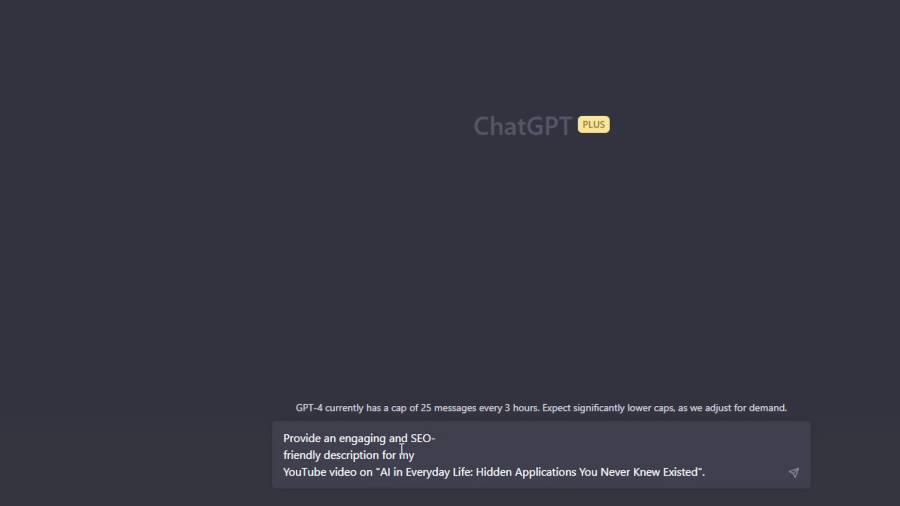
{"action": "mouse_move", "coordinate": [681, 476]}
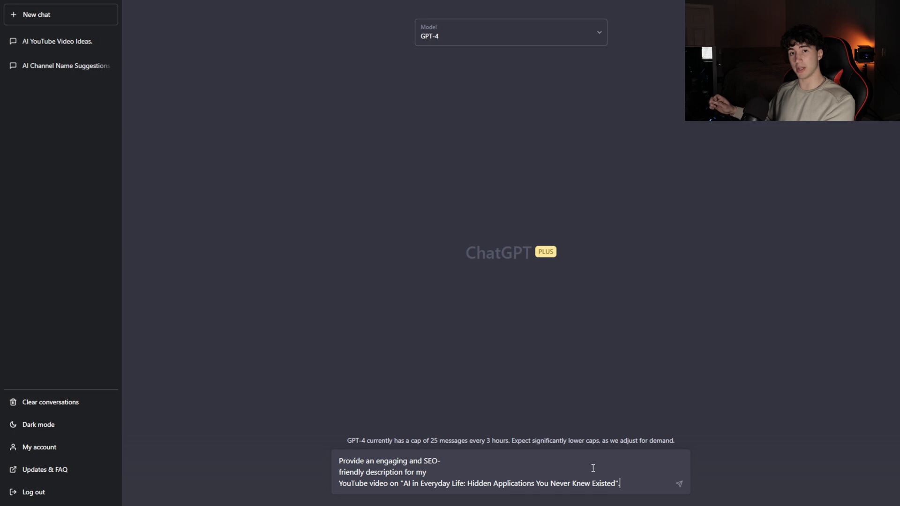
{"action": "left_click", "coordinate": [678, 484]}
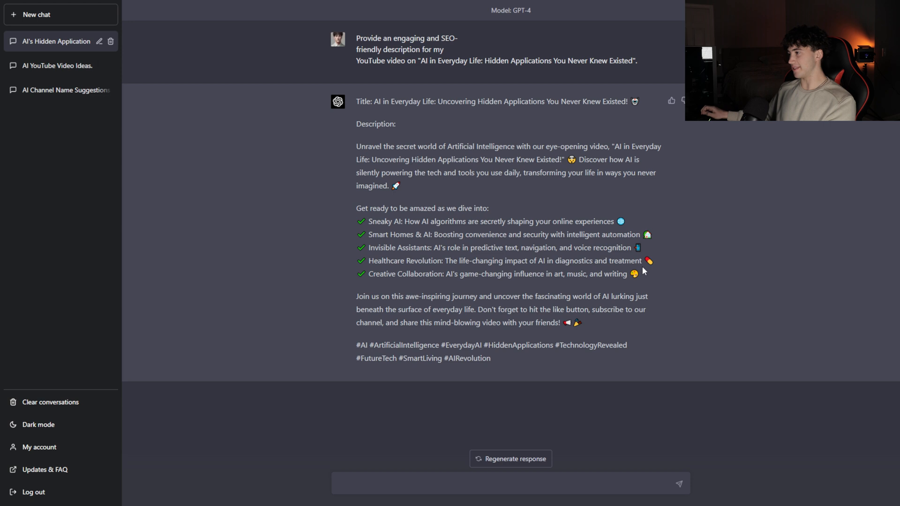
{"action": "mouse_move", "coordinate": [606, 285]}
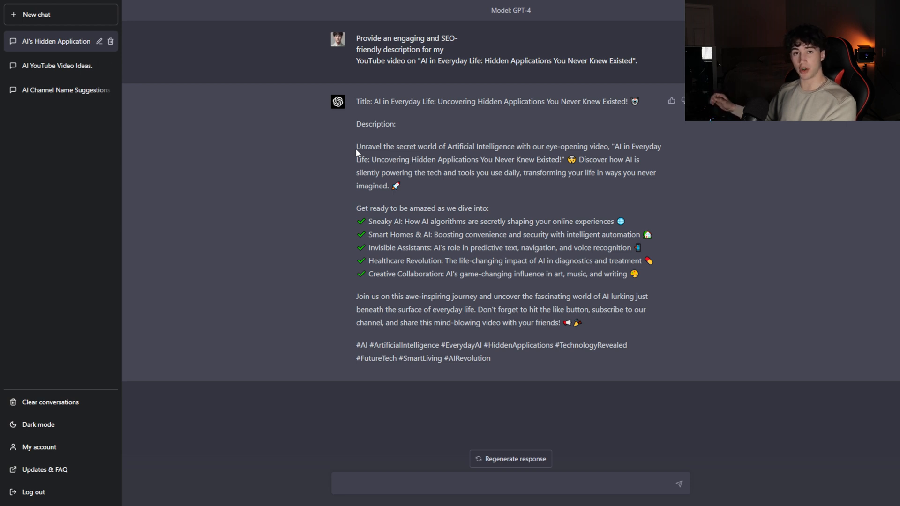
{"action": "mouse_move", "coordinate": [437, 204]}
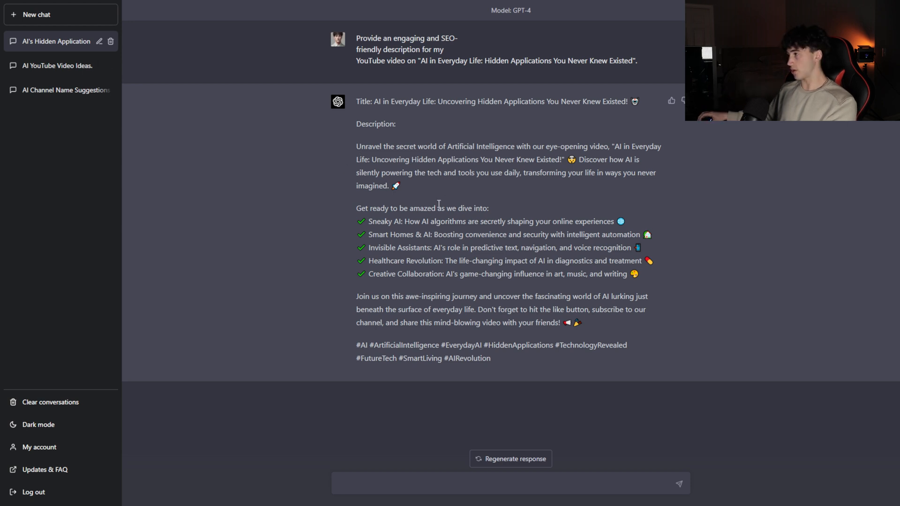
{"action": "mouse_move", "coordinate": [582, 194]}
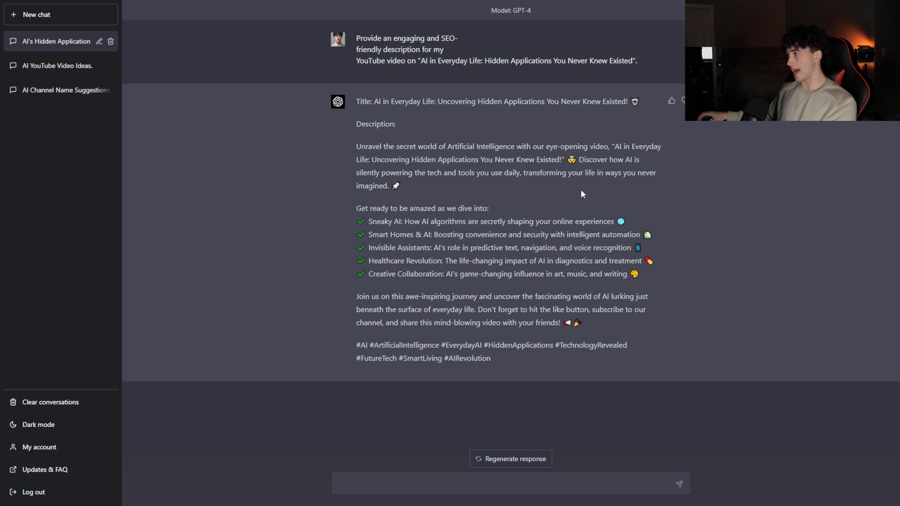
{"action": "mouse_move", "coordinate": [402, 169]}
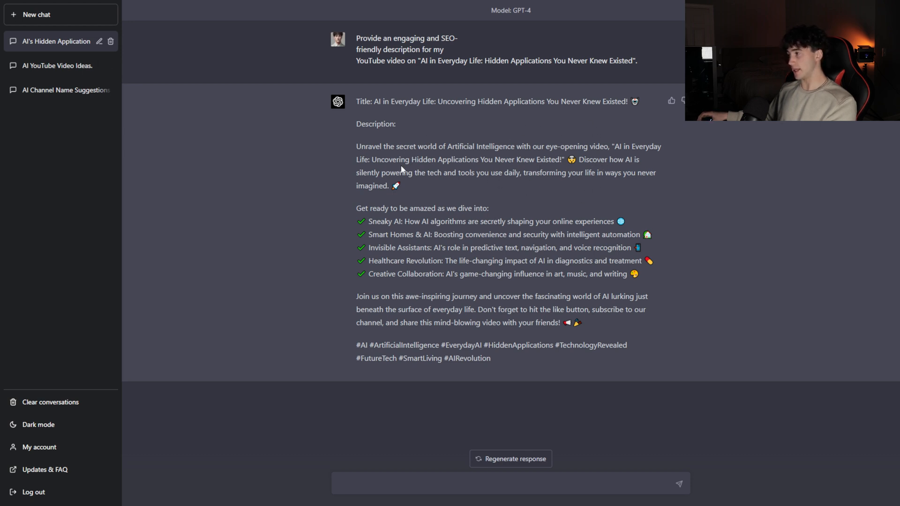
{"action": "mouse_move", "coordinate": [538, 183]}
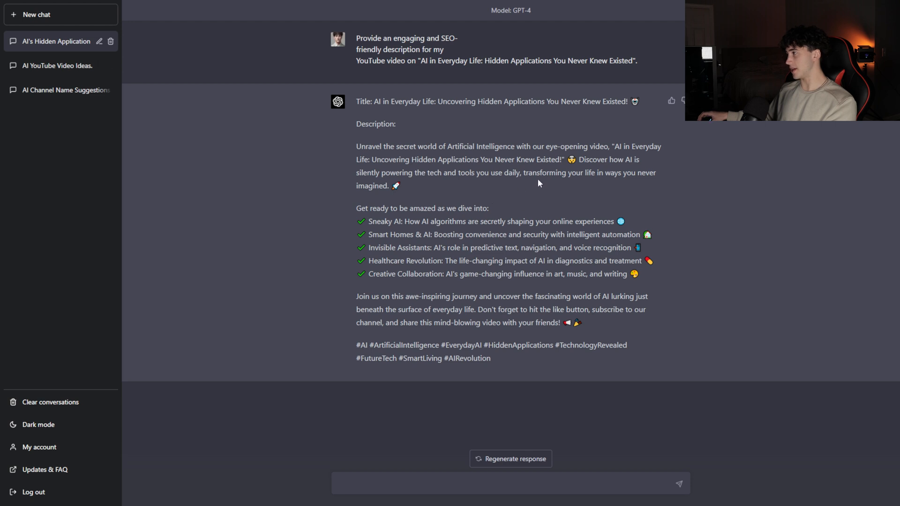
{"action": "mouse_move", "coordinate": [475, 127]}
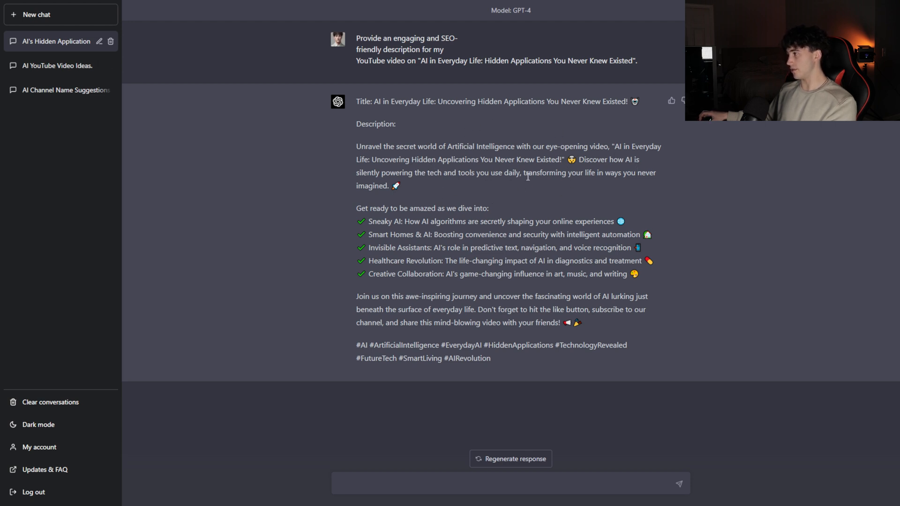
{"action": "mouse_move", "coordinate": [336, 200]}
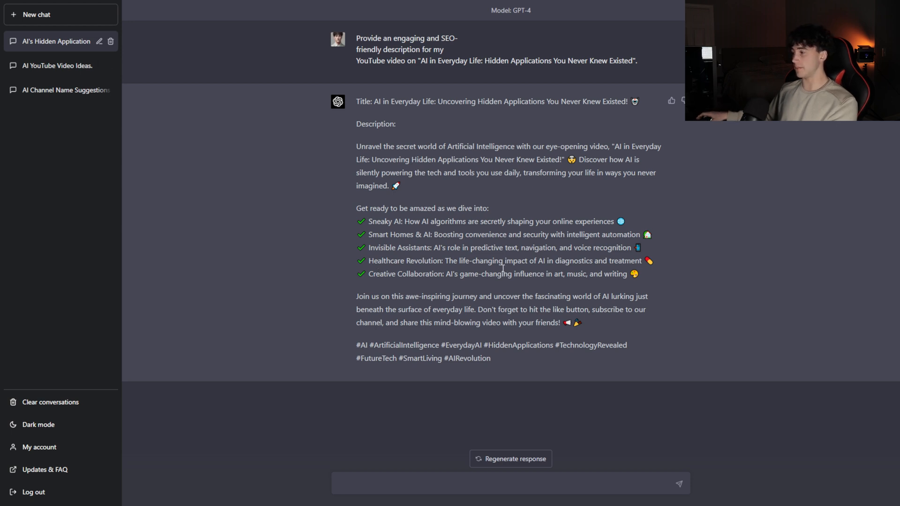
{"action": "mouse_move", "coordinate": [543, 251]}
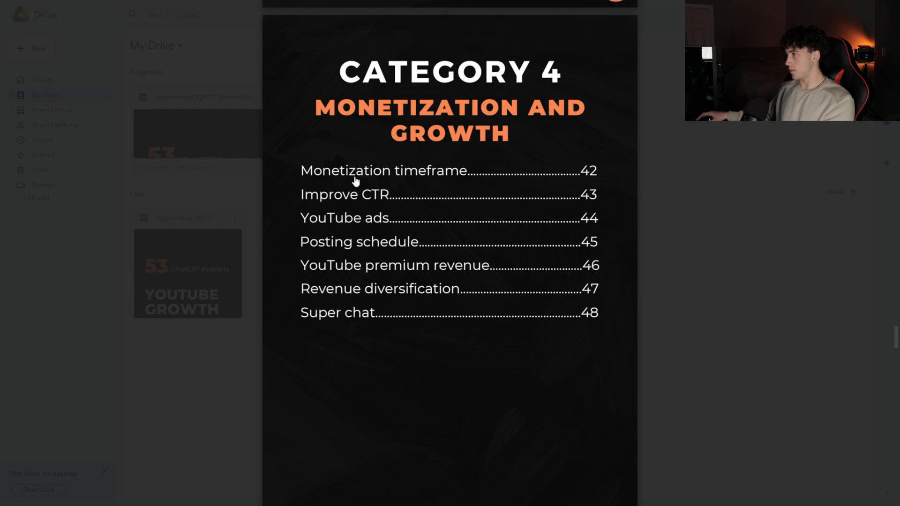
Jump to the Monetization timeframe prompt via the Category 4 contents link
{"action": "left_click", "coordinate": [380, 170]}
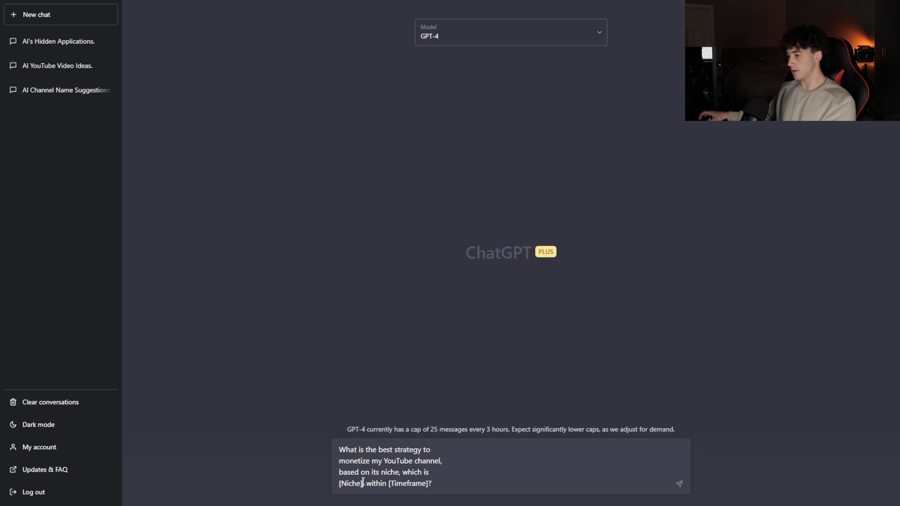
Fill [Niche] with Artificial Intelligence and [Timeframe] with 6 months, then send
{"action": "type", "text": "AI"}
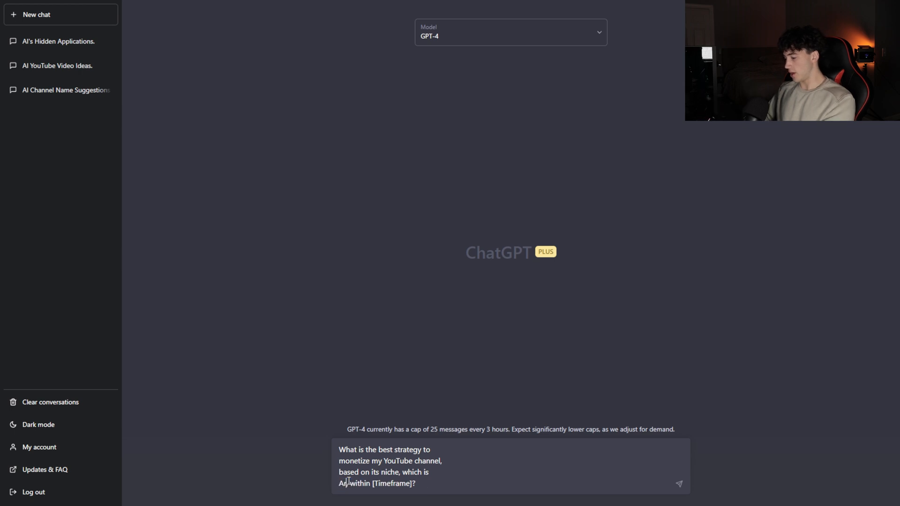
{"action": "type", "text": "Artifici"}
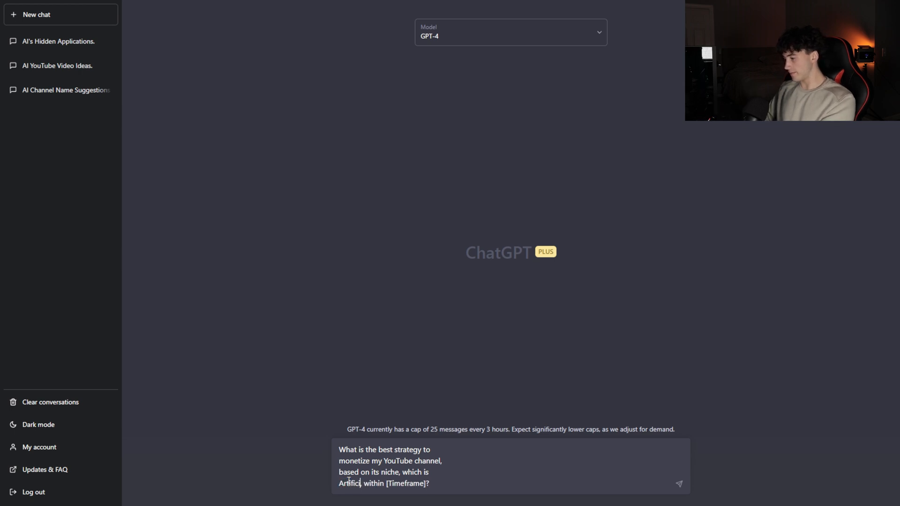
{"action": "type", "text": "Artificial Intelligence"}
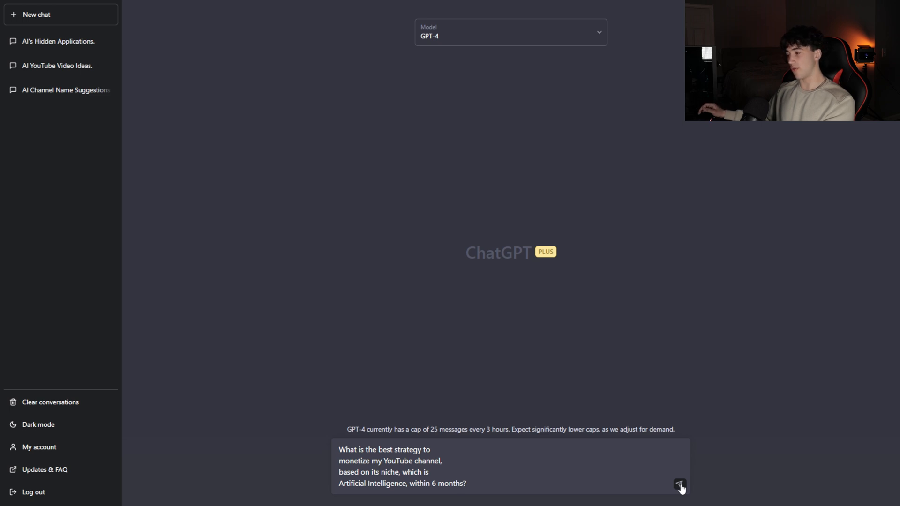
{"action": "left_click", "coordinate": [680, 484]}
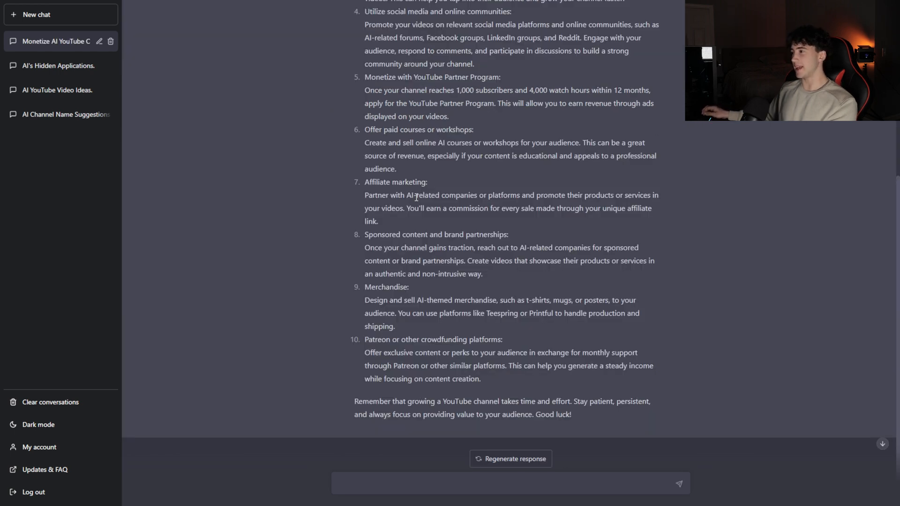
Scroll back up through the ten-point monetization plan to review its earlier items
{"action": "scroll", "scroll_direction": "up", "scroll_amount": 3}
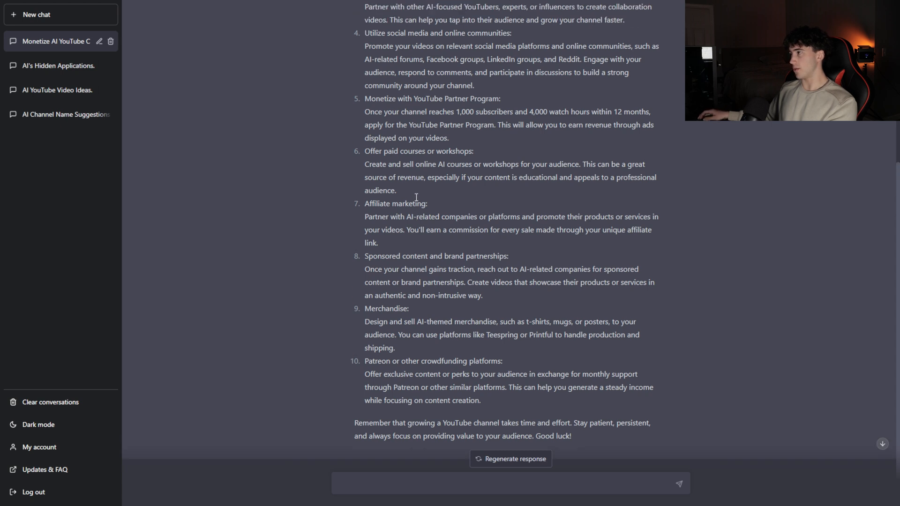
{"action": "scroll", "scroll_direction": "up", "scroll_amount": 3}
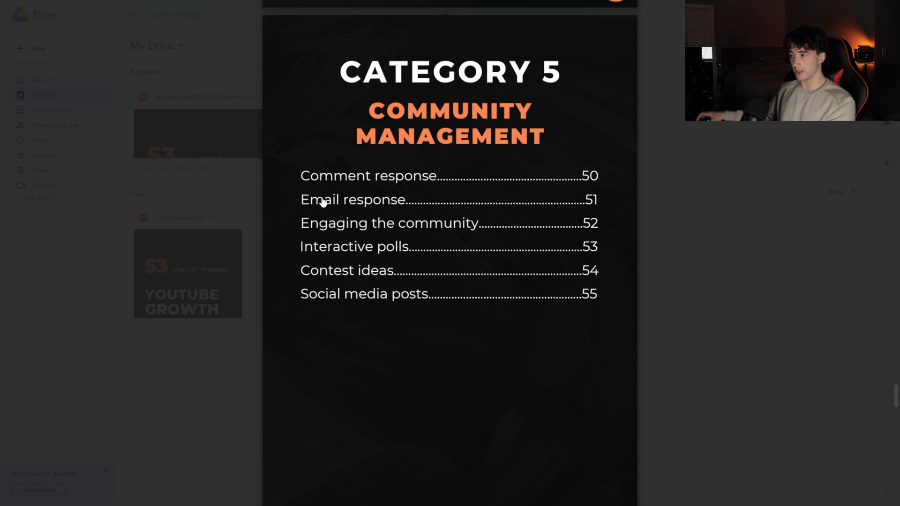
{"action": "mouse_move", "coordinate": [390, 244]}
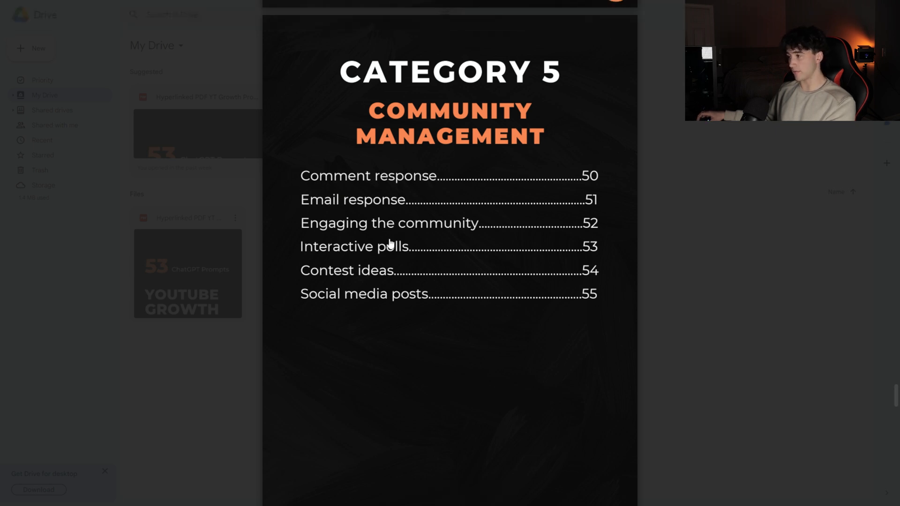
{"action": "mouse_move", "coordinate": [434, 228]}
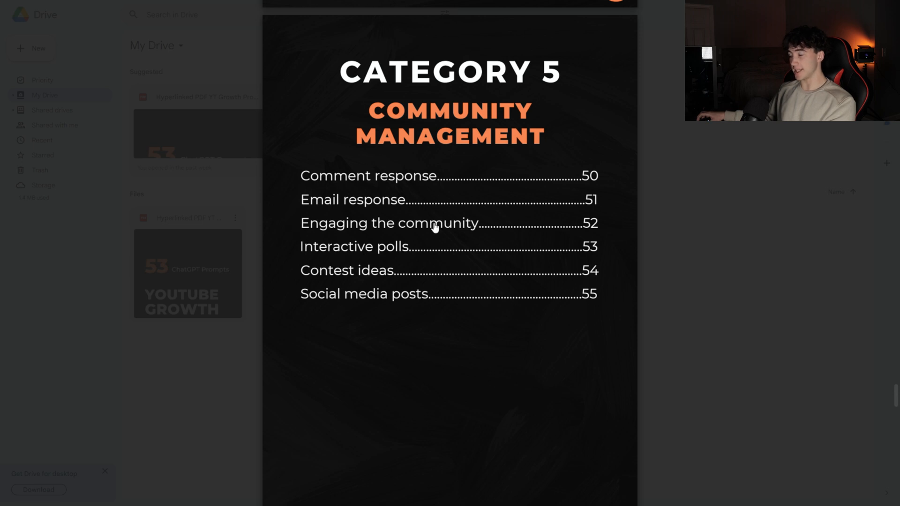
{"action": "mouse_move", "coordinate": [411, 257]}
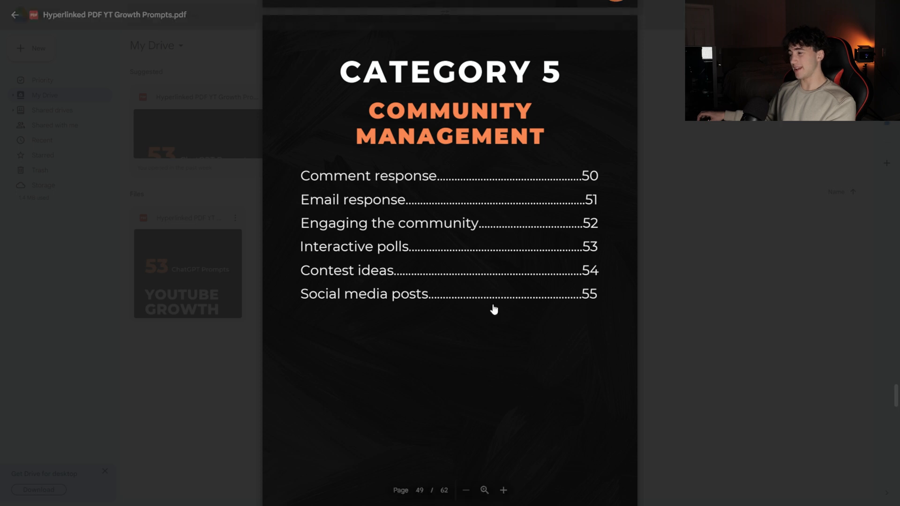
{"action": "mouse_move", "coordinate": [377, 302]}
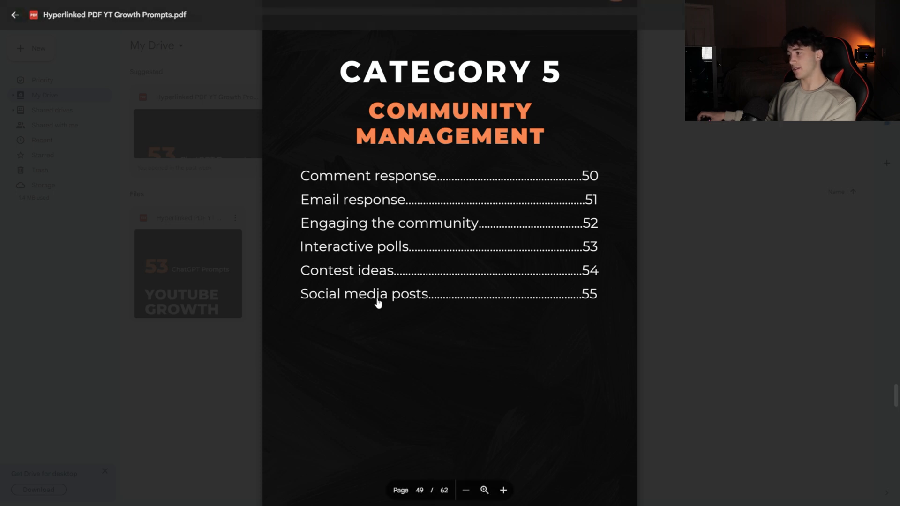
Jump to the 'Social media posts' prompt under Category 5 Community Management in the PDF
{"action": "left_click", "coordinate": [364, 293]}
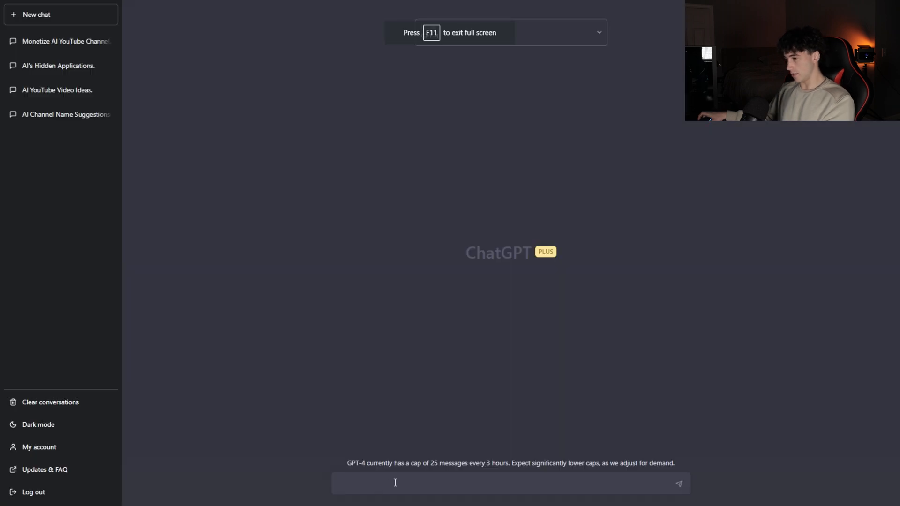
Paste the social media post prompt with Twitter and the title '6 Ways to Grow your online presence with AI'
{"action": "type", "text": "Create a social media post for [Your Social Media of Choice] about my new YouTube video: [Video Title]."}
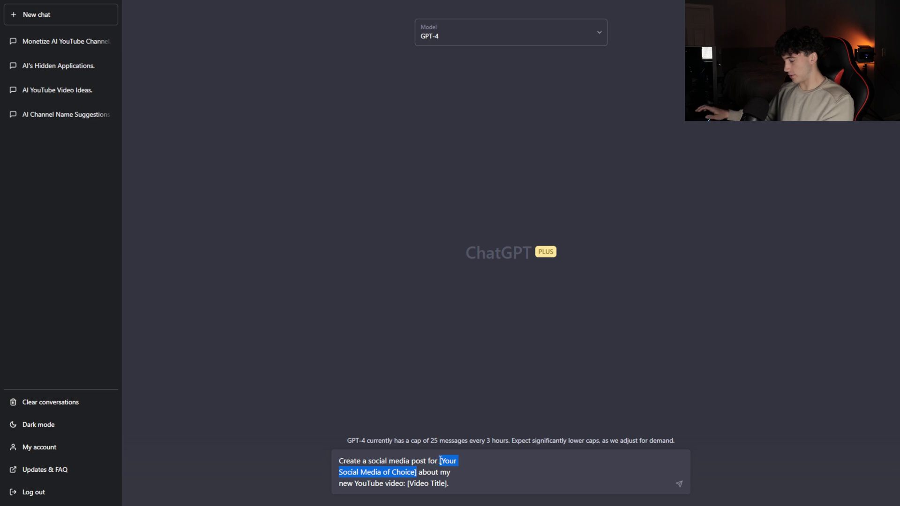
{"action": "type", "text": "Twitter about my"}
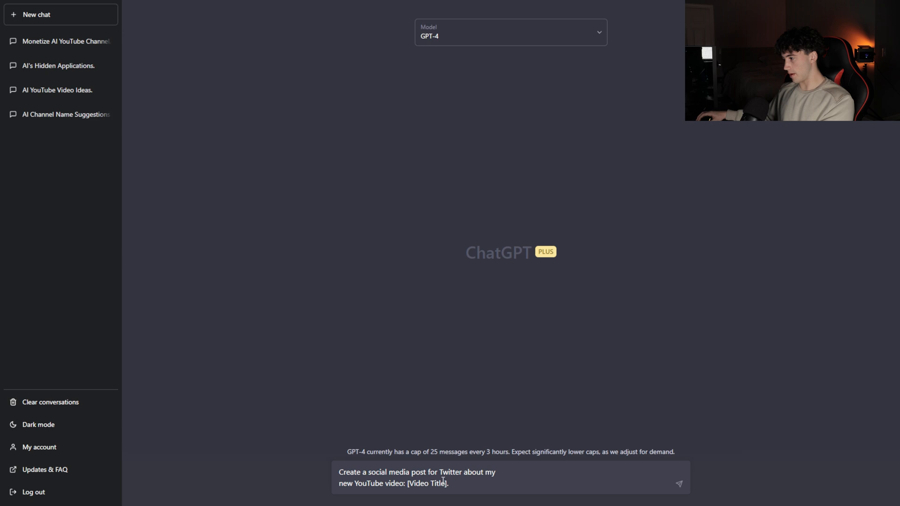
{"action": "double_click", "coordinate": [427, 483]}
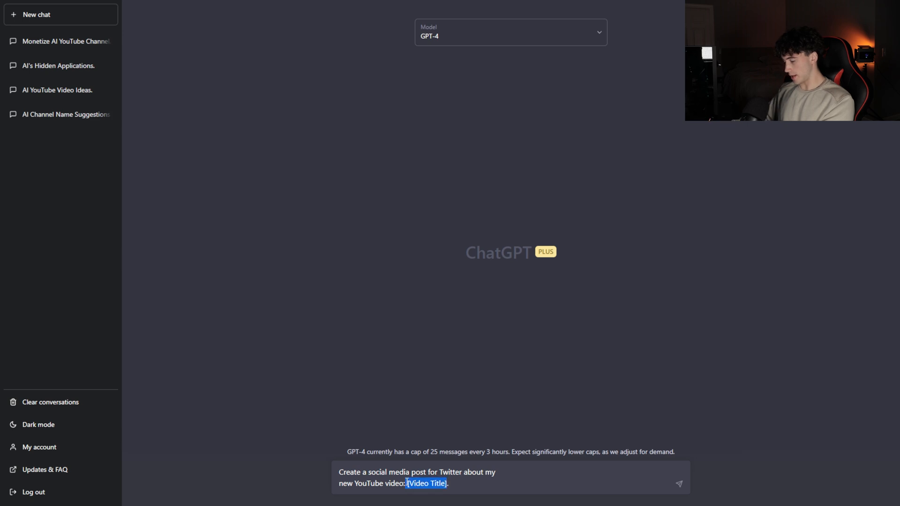
{"action": "type", "text": "6 Ways to Grow your online presence with AI"}
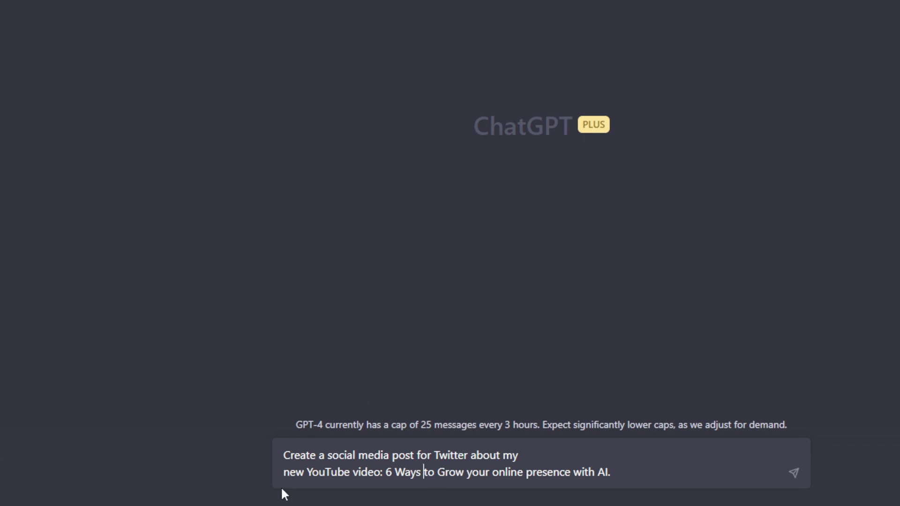
{"action": "mouse_move", "coordinate": [462, 460]}
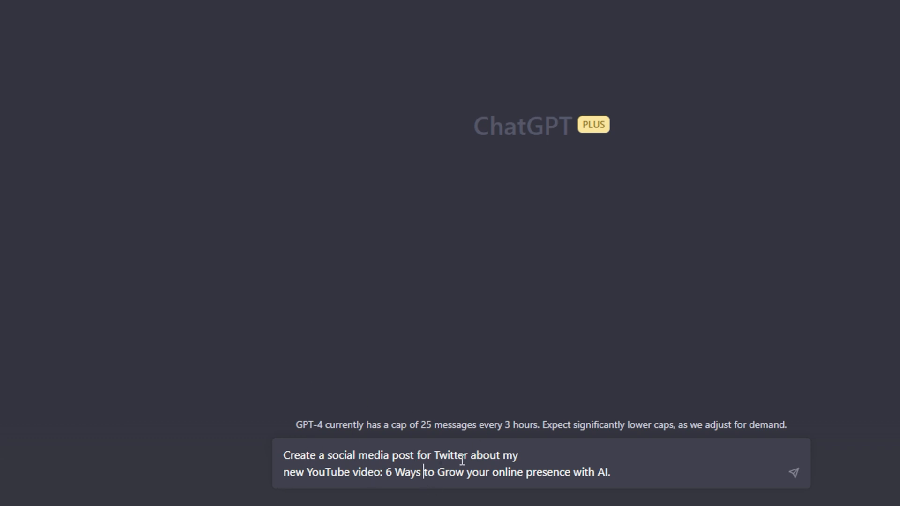
{"action": "mouse_move", "coordinate": [627, 476]}
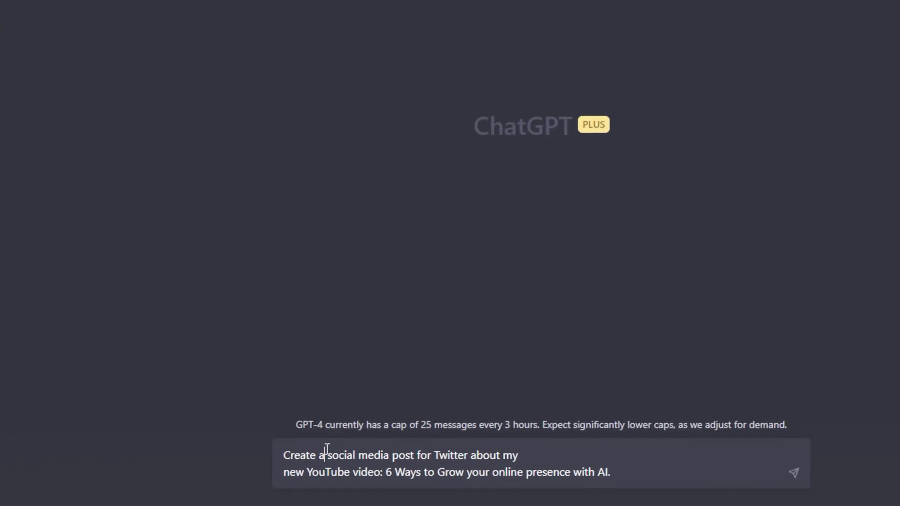
Change the request to '5 social media posts' and send it
{"action": "type", "text": "5"}
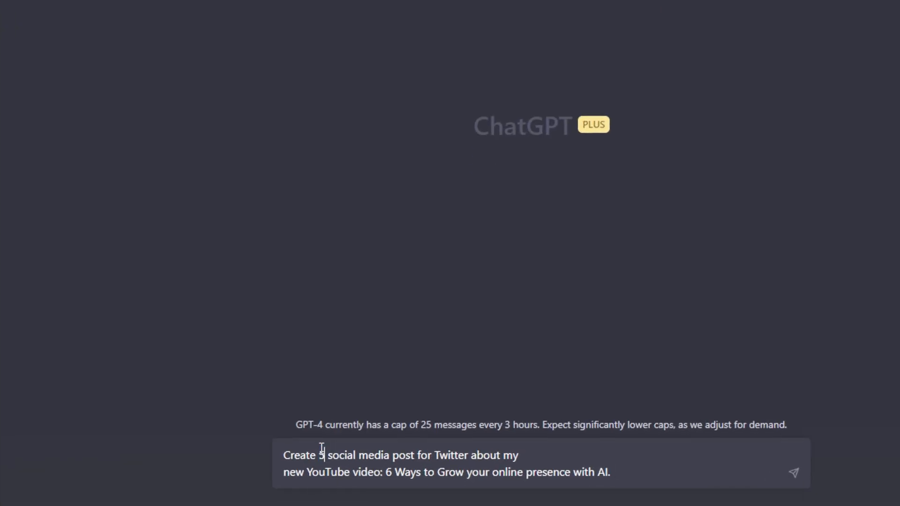
{"action": "type", "text": "s"}
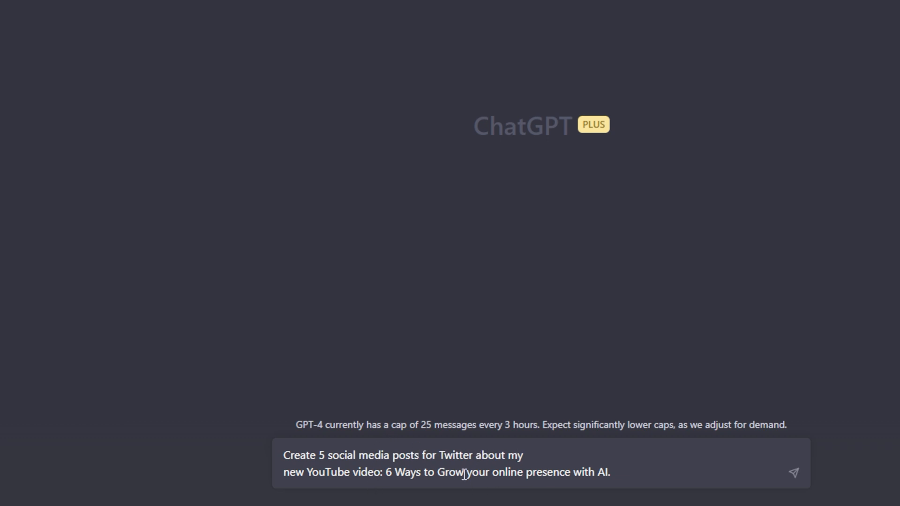
{"action": "mouse_move", "coordinate": [691, 487]}
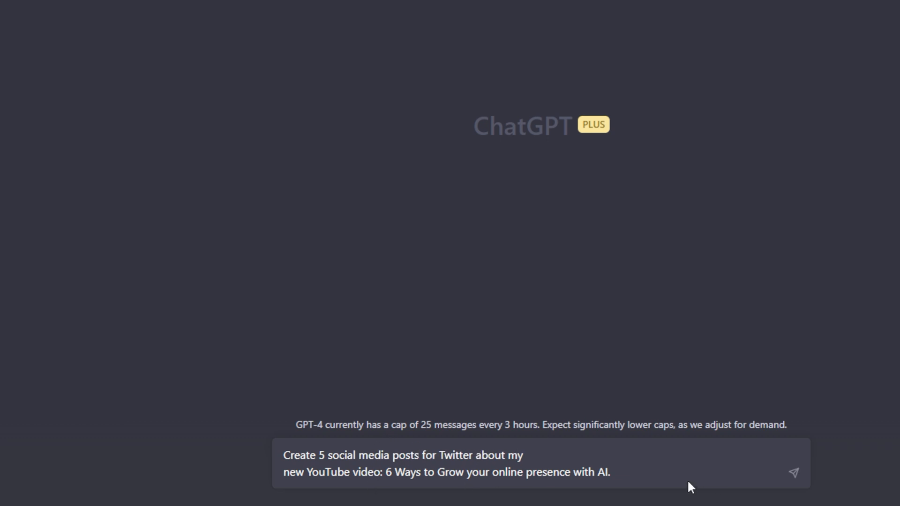
{"action": "left_click", "coordinate": [793, 473]}
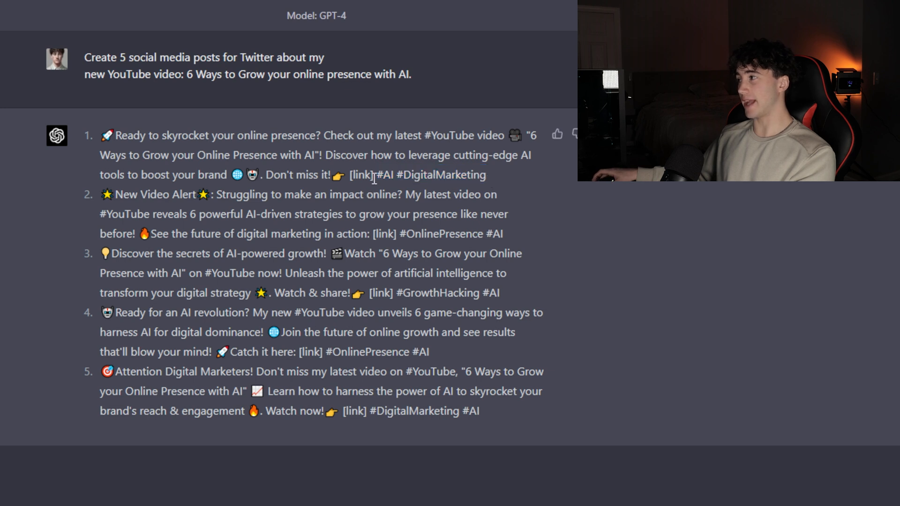
{"action": "mouse_move", "coordinate": [506, 179]}
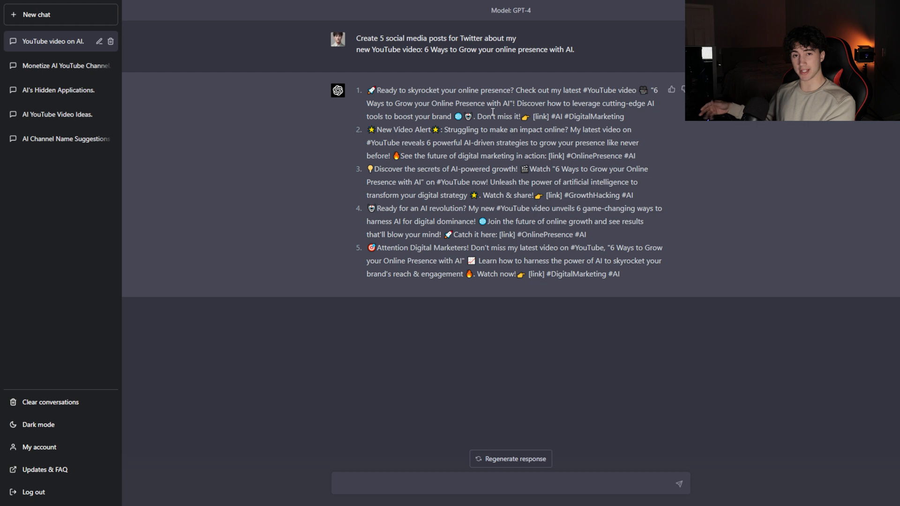
{"action": "mouse_move", "coordinate": [281, 420]}
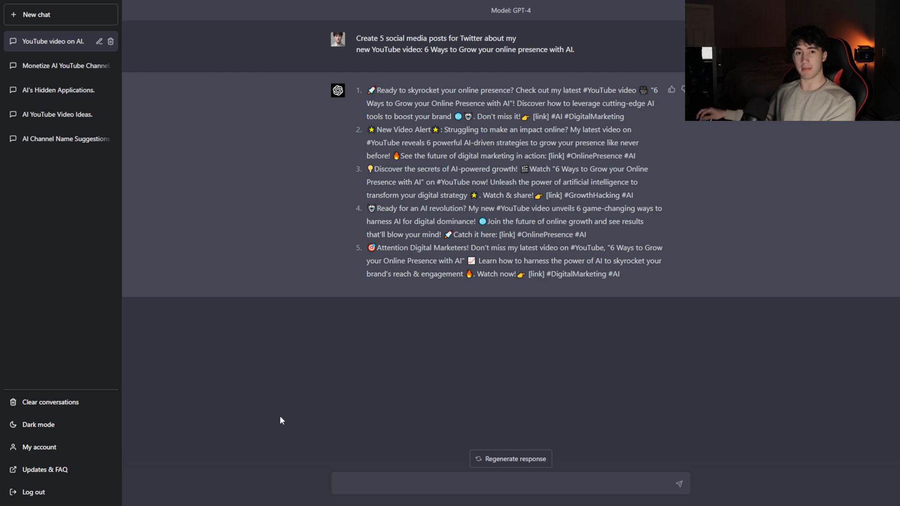